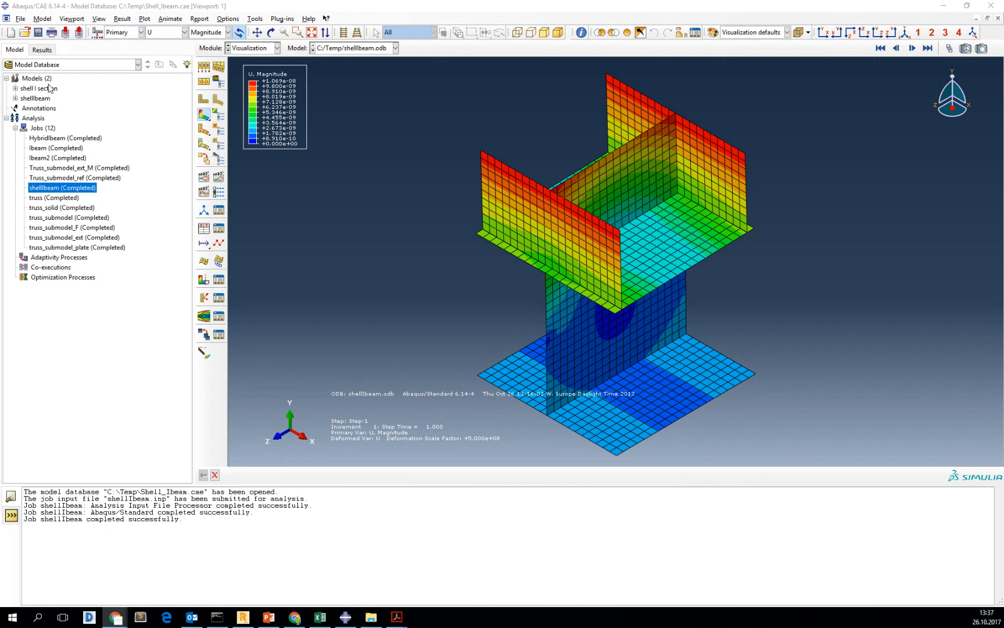
pyautogui.moveTo(51, 91)
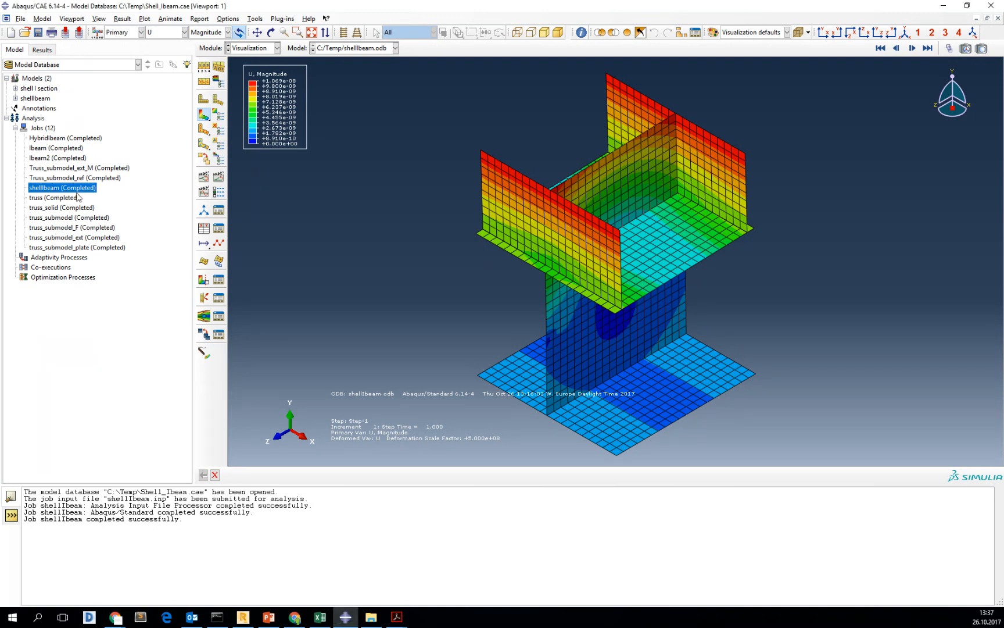
# - Open the results of the completed shellIbeam job from the model tree
pyautogui.rightClick(58, 187)
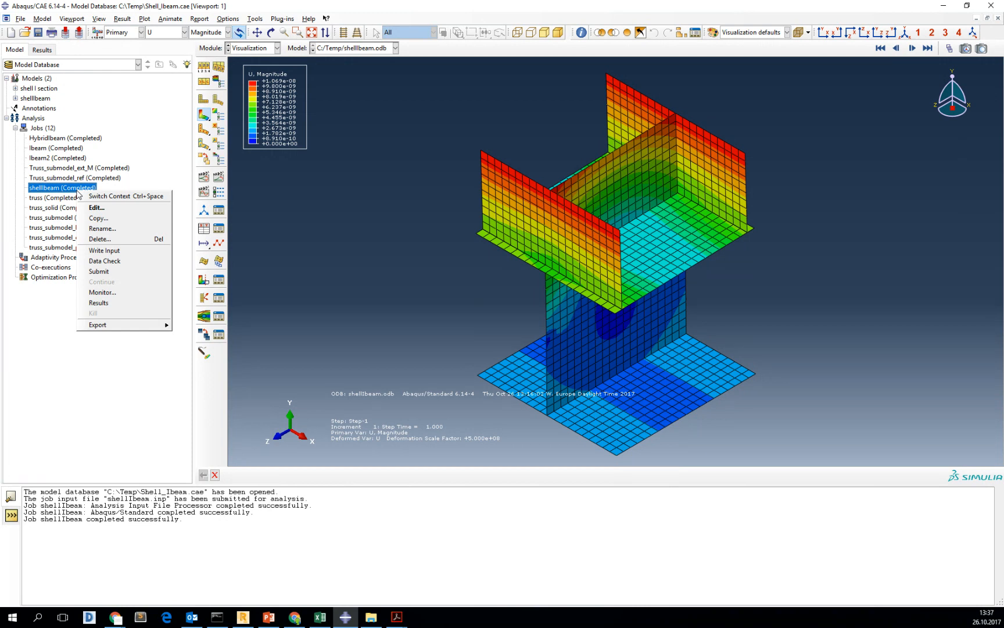
pyautogui.moveTo(99, 303)
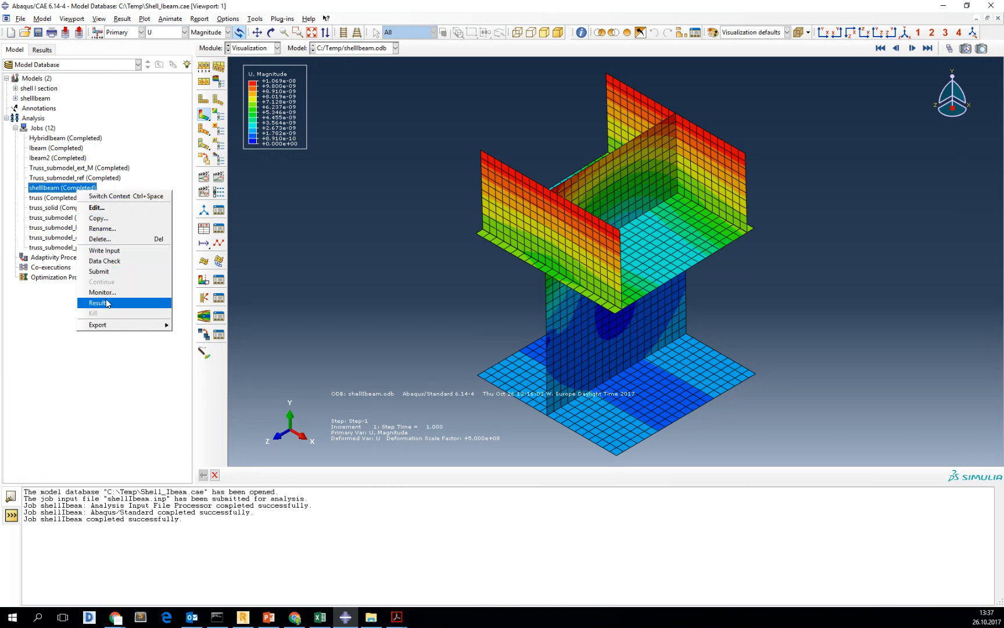
pyautogui.click(99, 302)
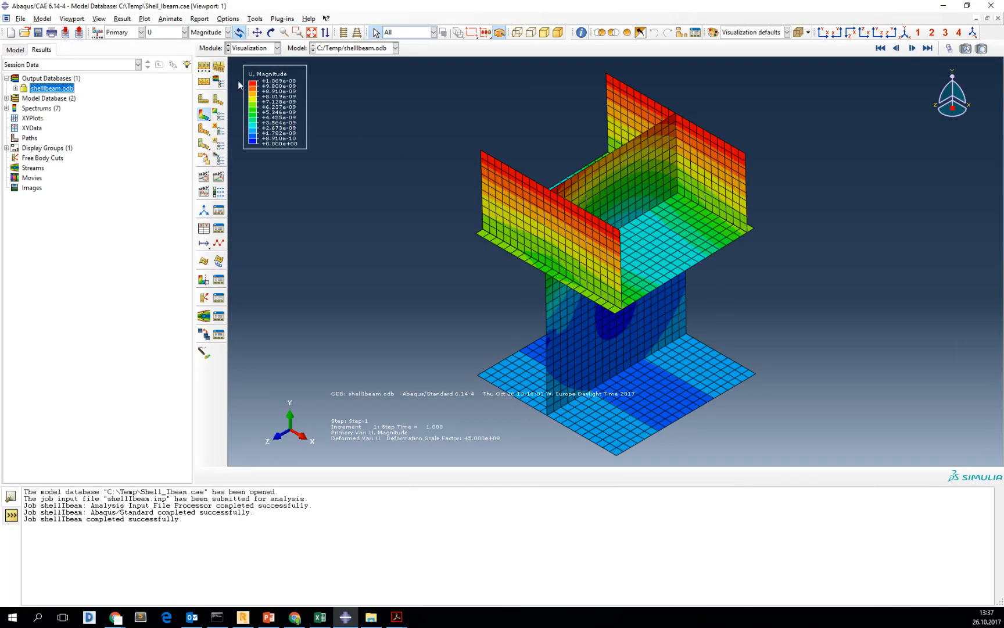
# - Switch the displacement contour from magnitude to the U2 component
pyautogui.click(233, 31)
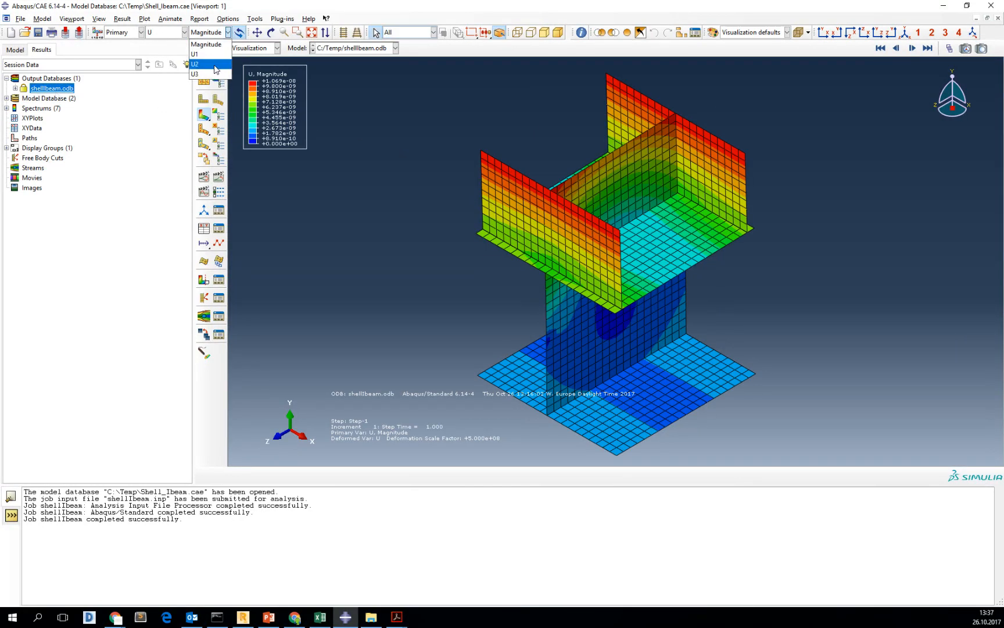
pyautogui.click(199, 64)
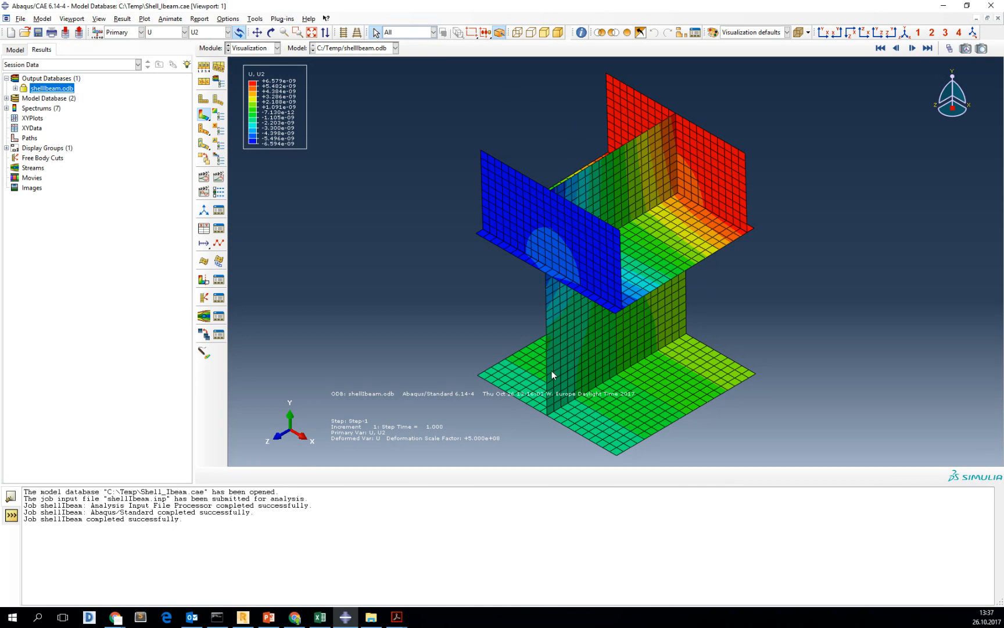
pyautogui.moveTo(873, 272)
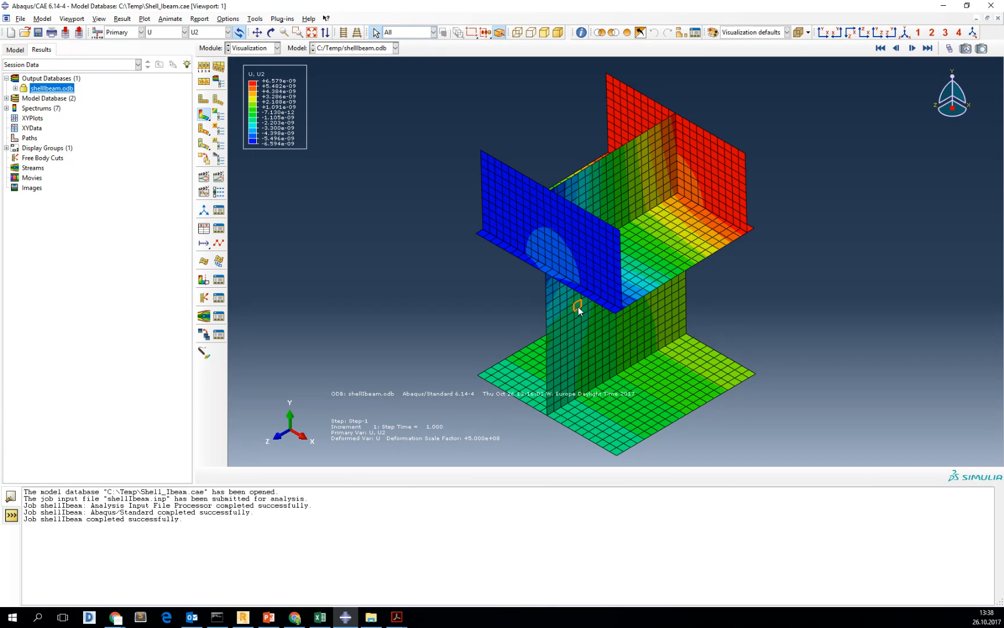
pyautogui.moveTo(500, 299)
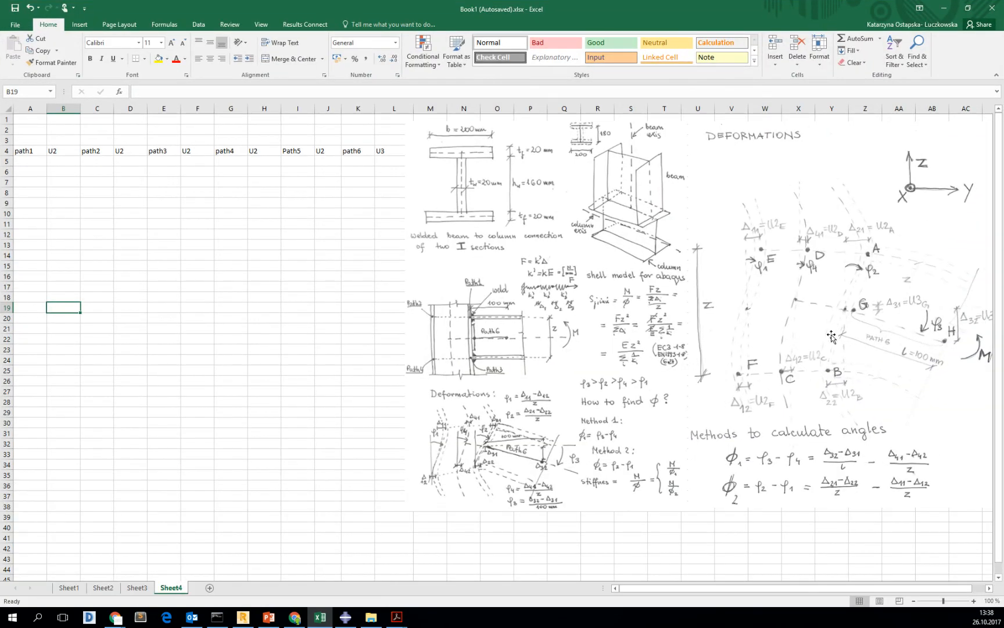
pyautogui.moveTo(491, 453)
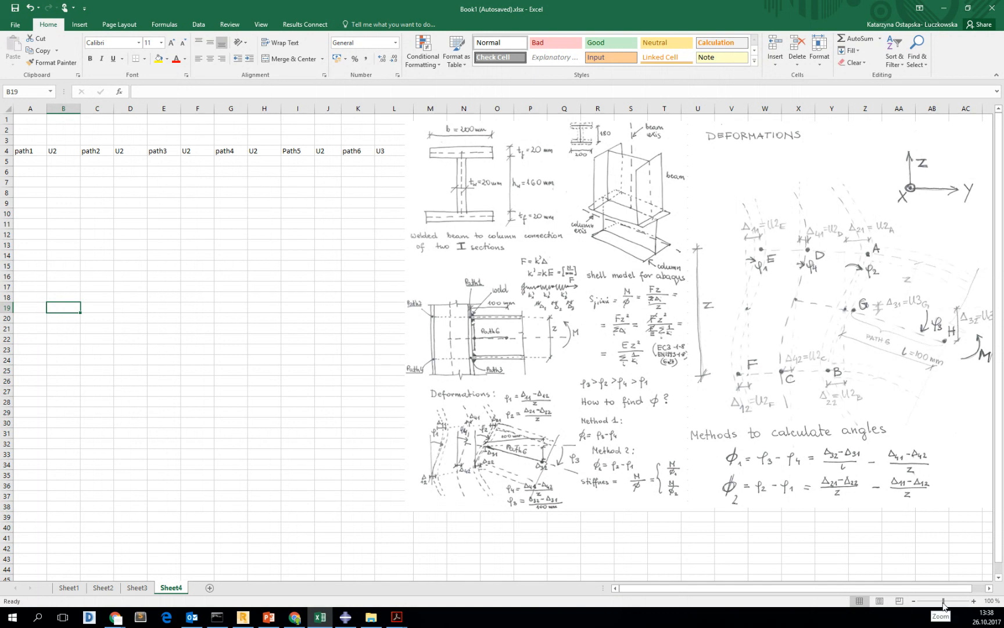
pyautogui.moveTo(942, 601); pyautogui.dragTo(959, 600)
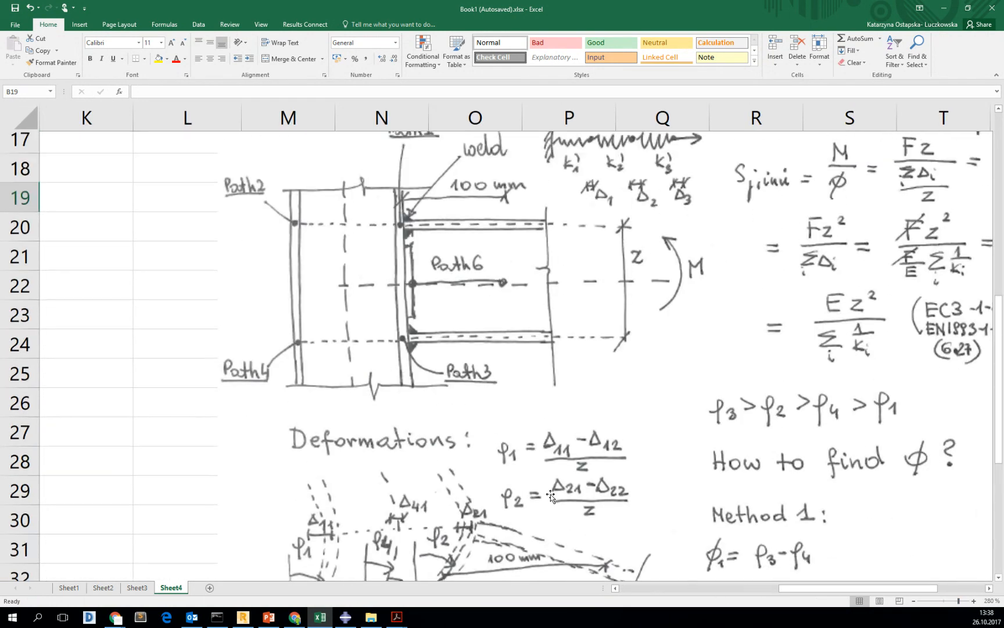
pyautogui.scroll(3)
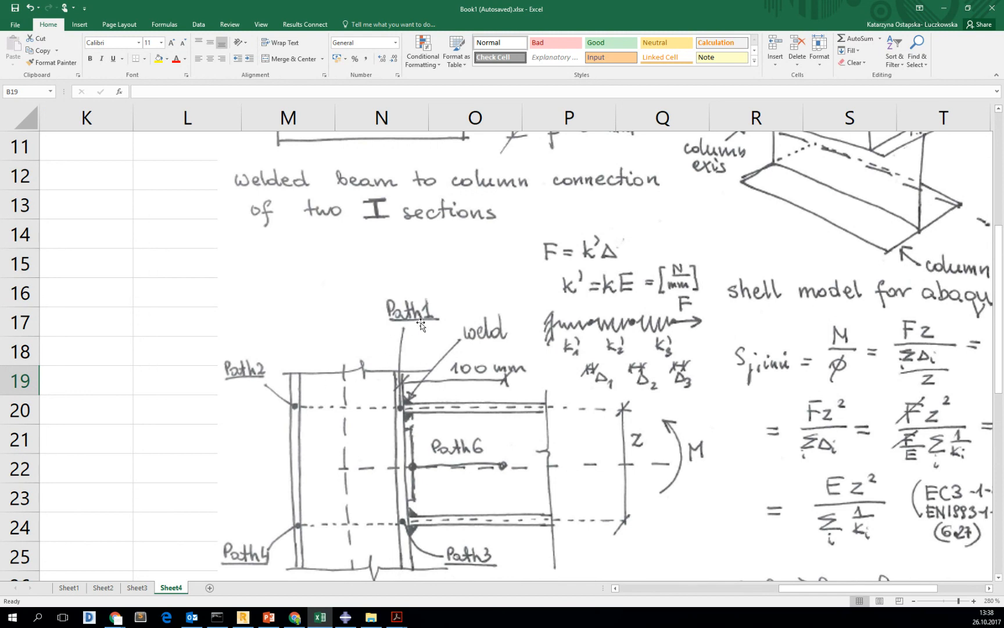
pyautogui.moveTo(166, 561)
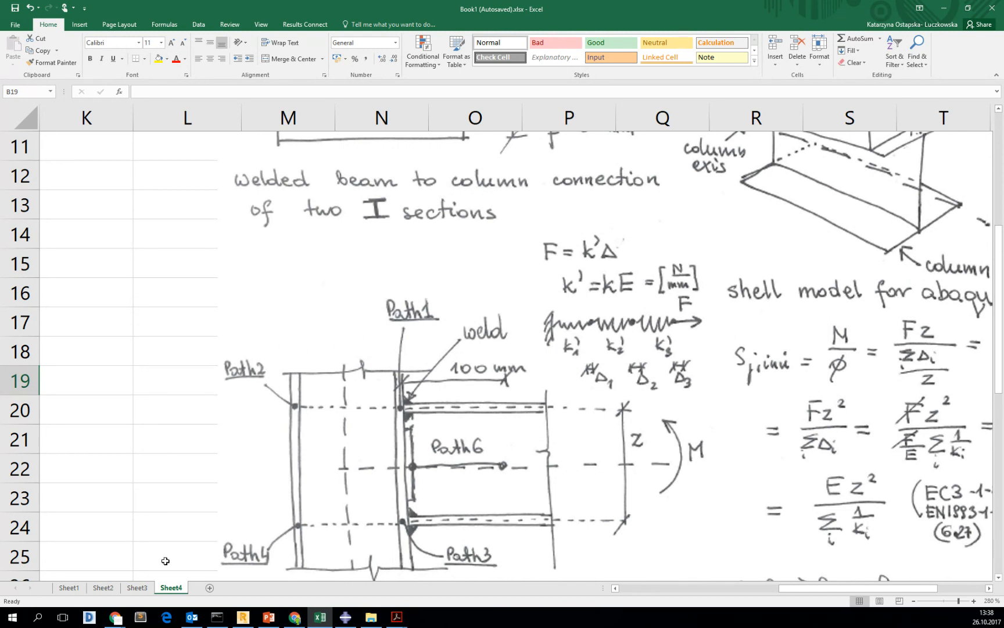
pyautogui.moveTo(344, 485)
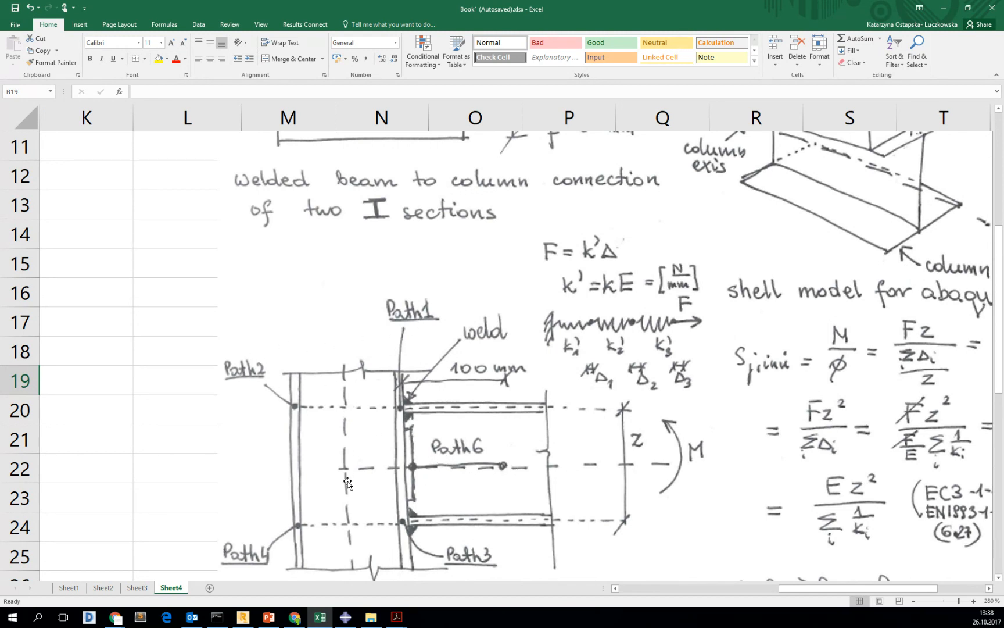
pyautogui.moveTo(356, 444)
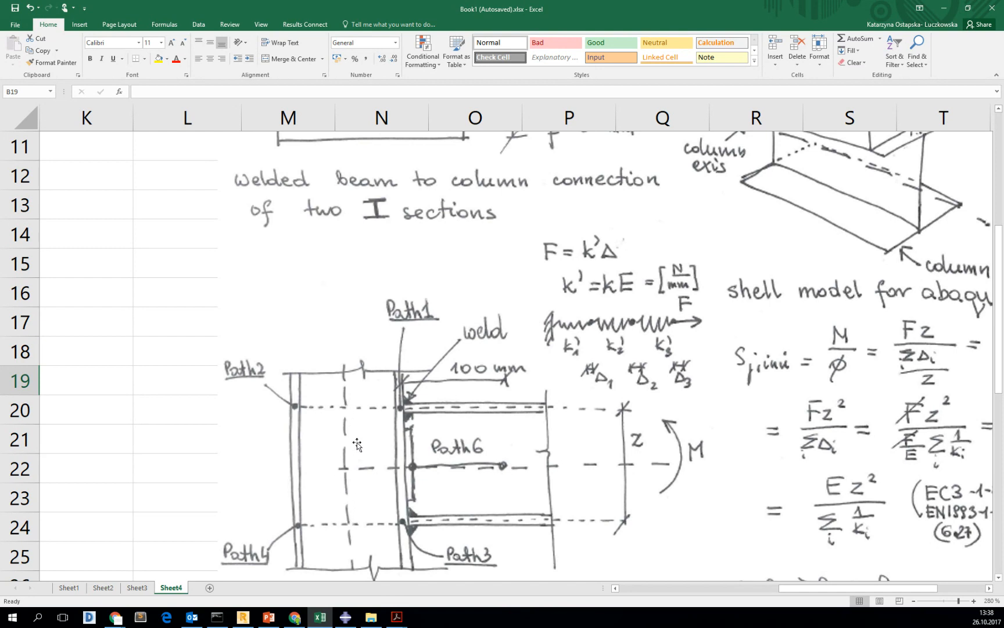
pyautogui.moveTo(869, 593)
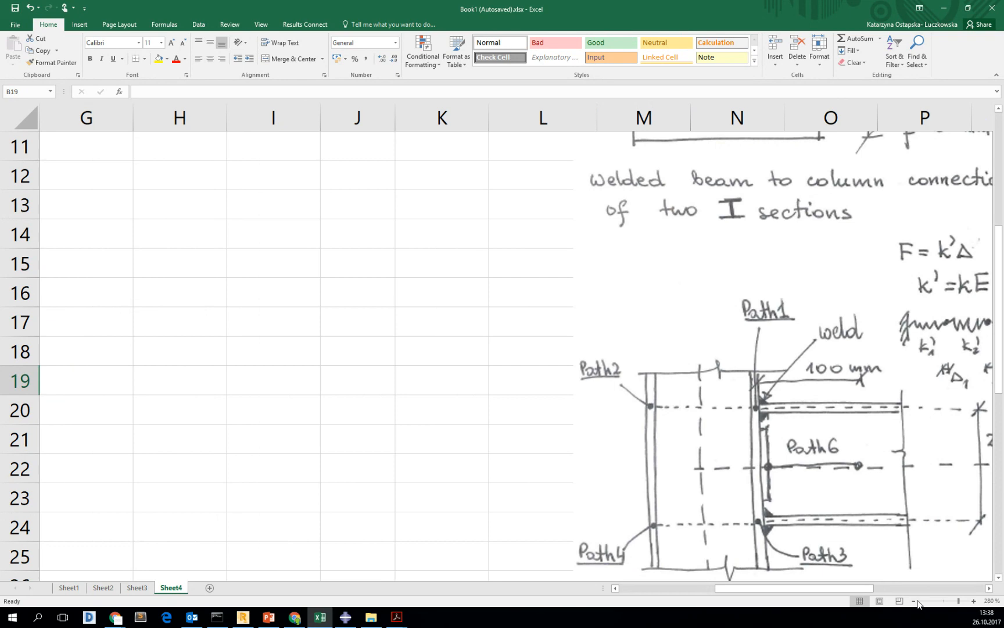
pyautogui.click(917, 601)
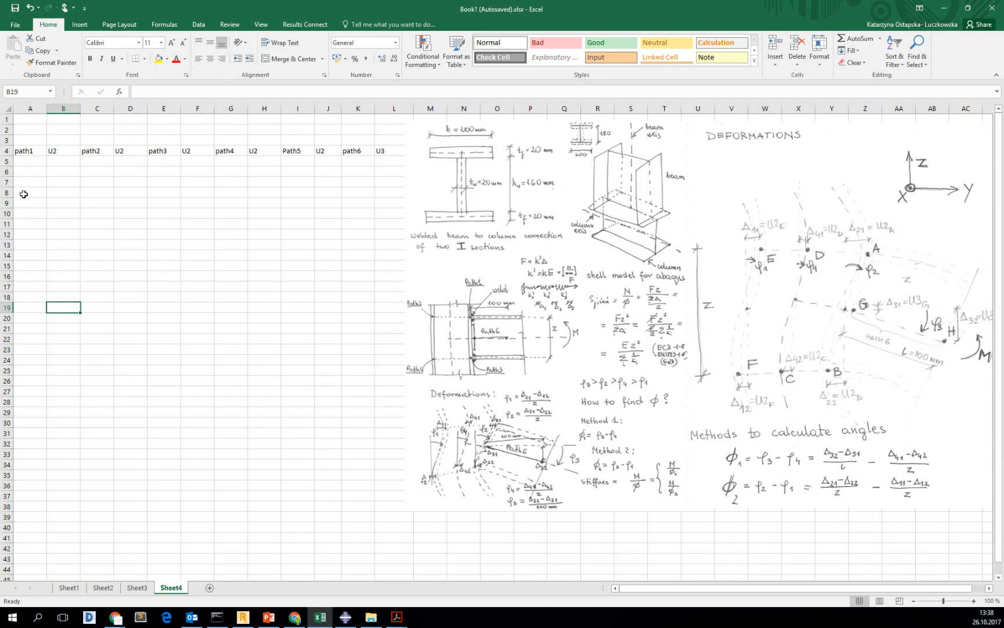
pyautogui.moveTo(514, 11)
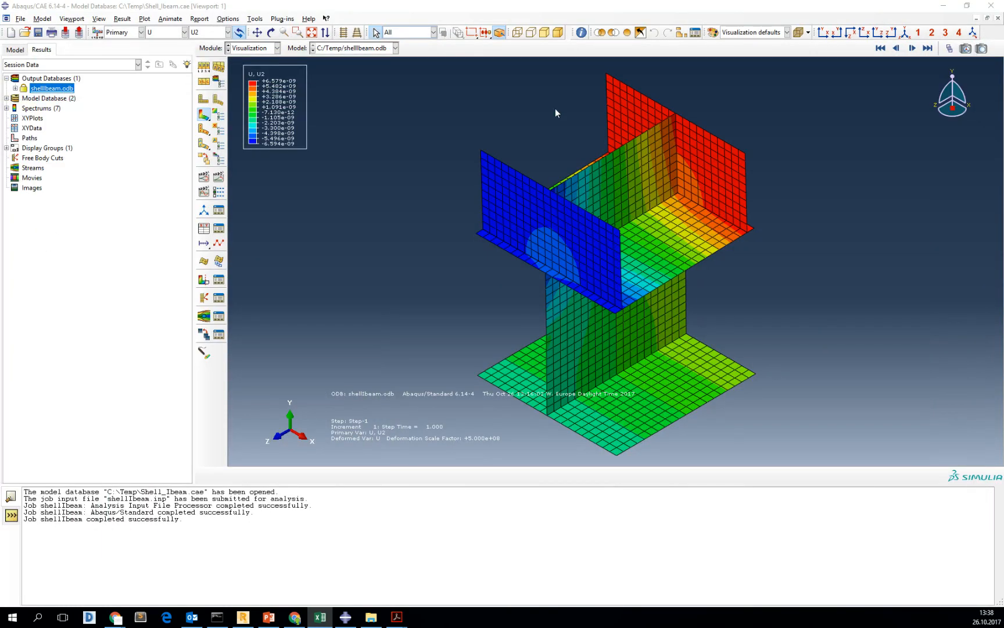
# - Create node-list path Path-1 by picking the end nodes along the blue flange edge
pyautogui.click(255, 19)
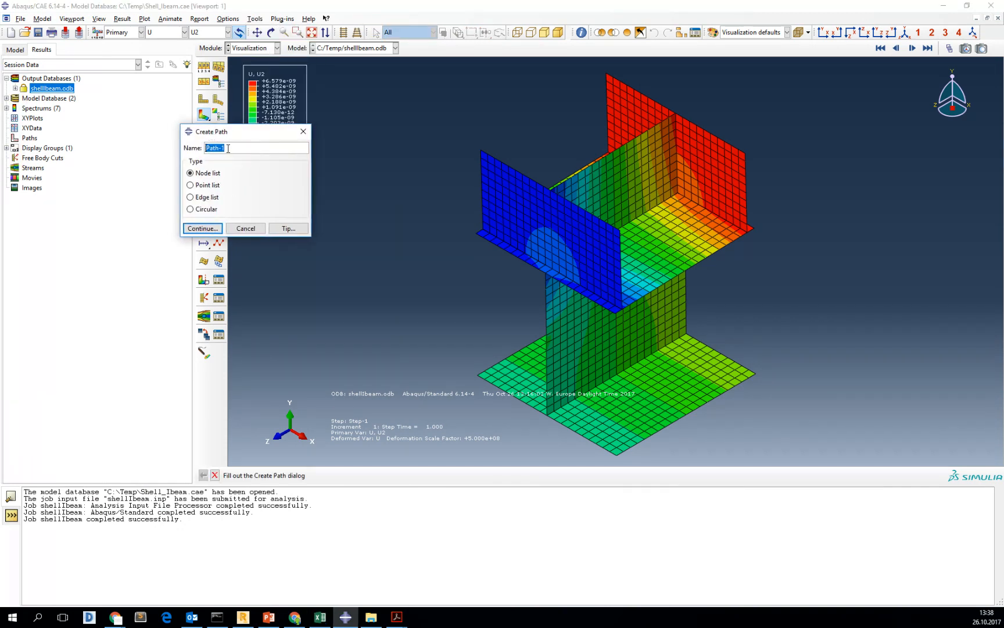
pyautogui.click(202, 229)
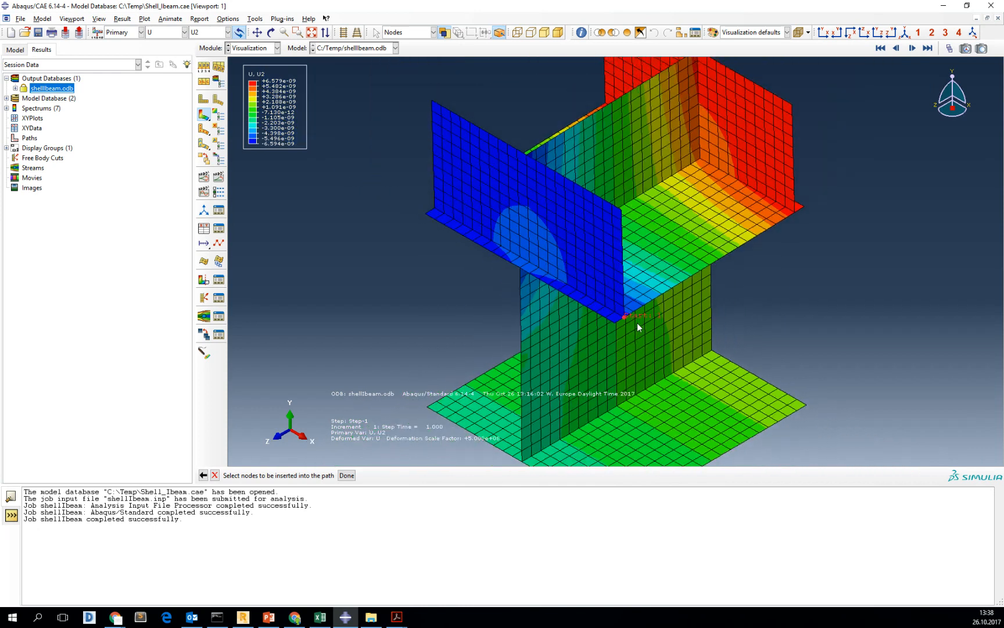
pyautogui.click(625, 316)
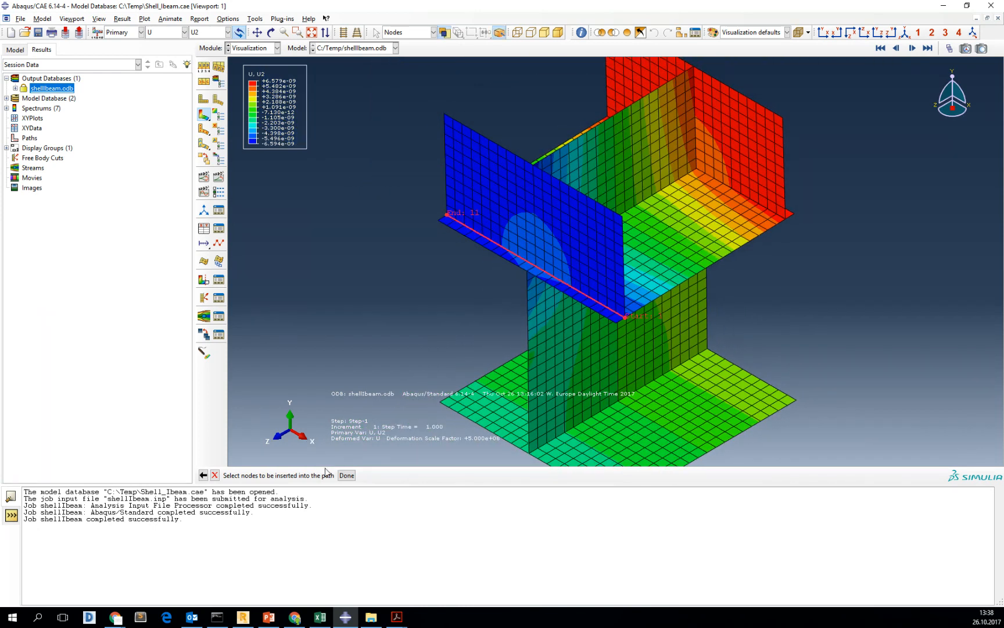
pyautogui.click(346, 476)
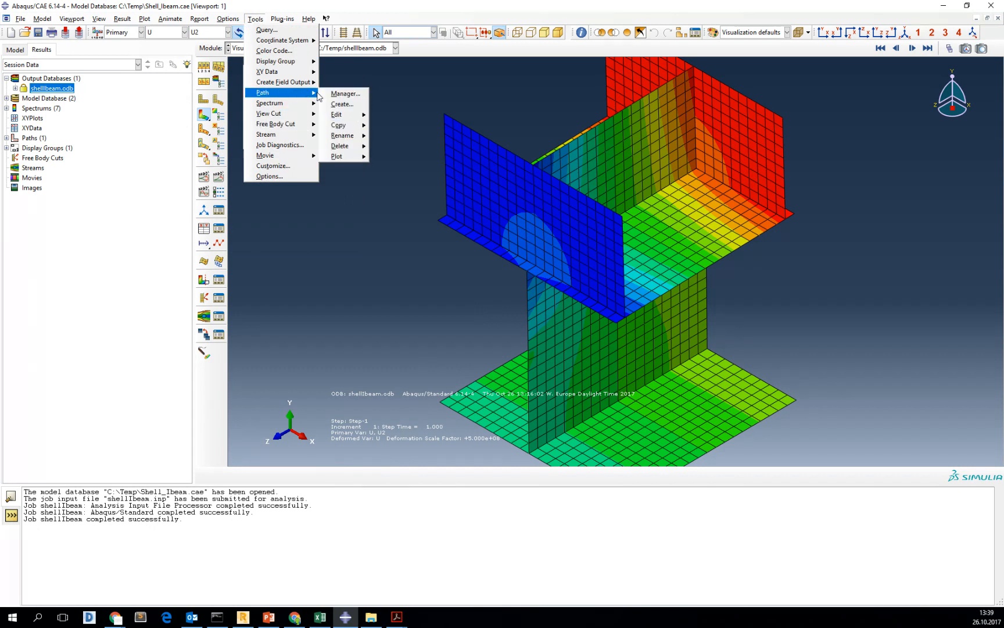
# - Create node-list path Path-2 along the lower flange edge from the bottom plate corner
pyautogui.click(342, 104)
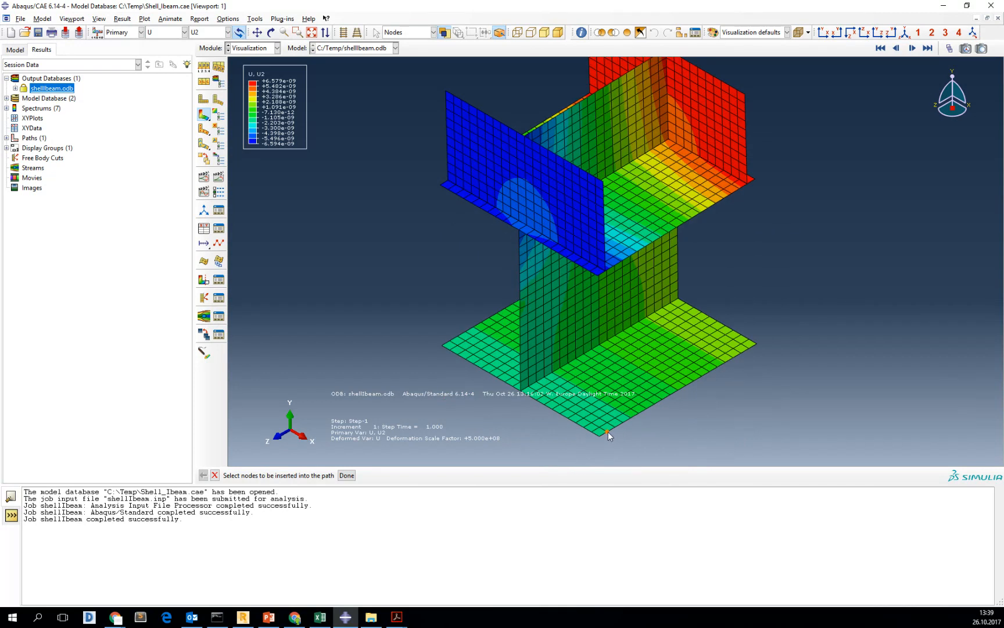
pyautogui.click(607, 434)
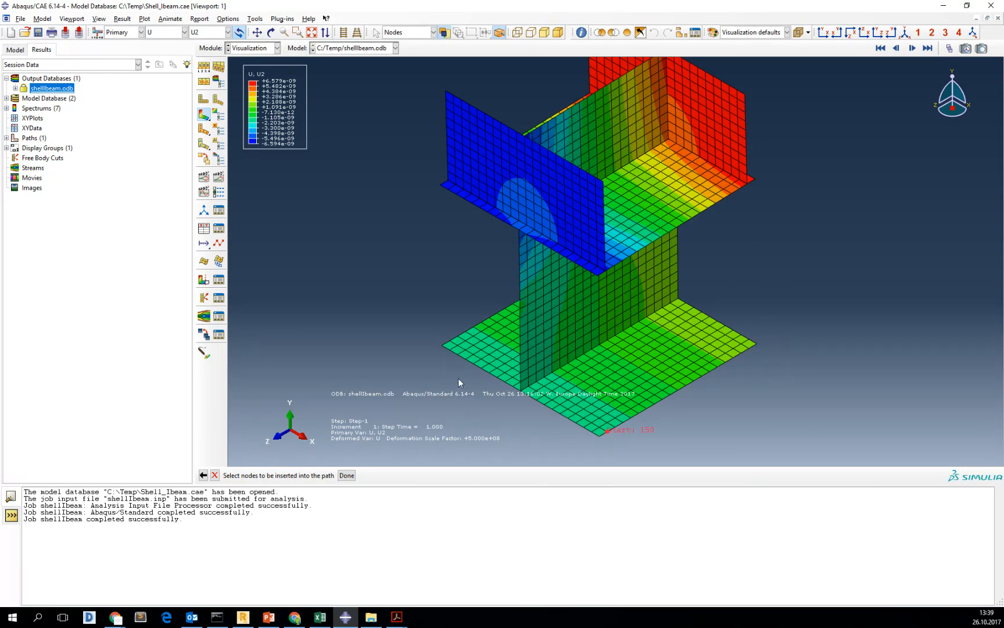
pyautogui.moveTo(451, 344)
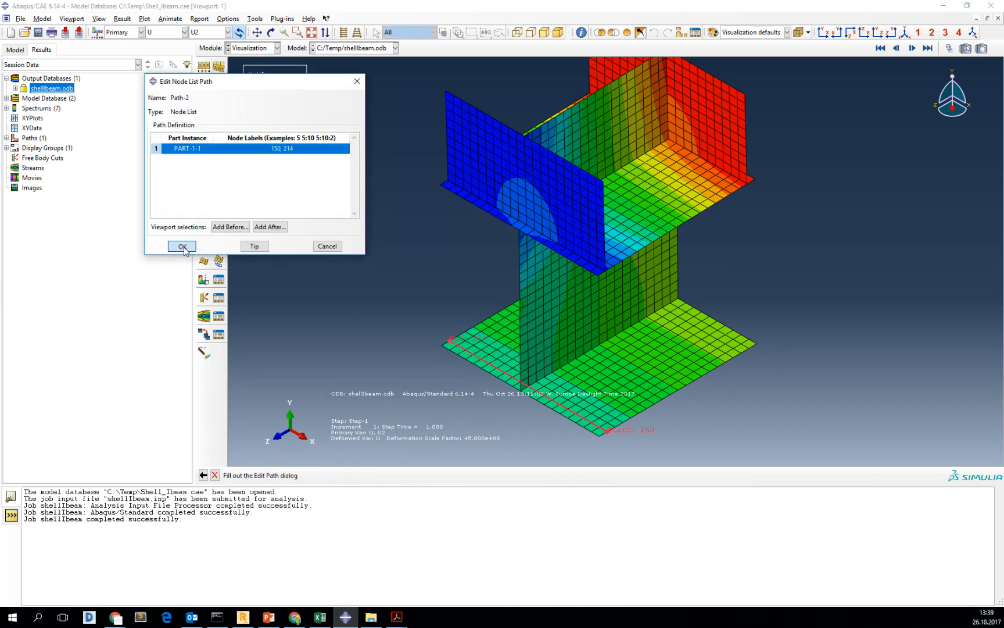
pyautogui.click(181, 246)
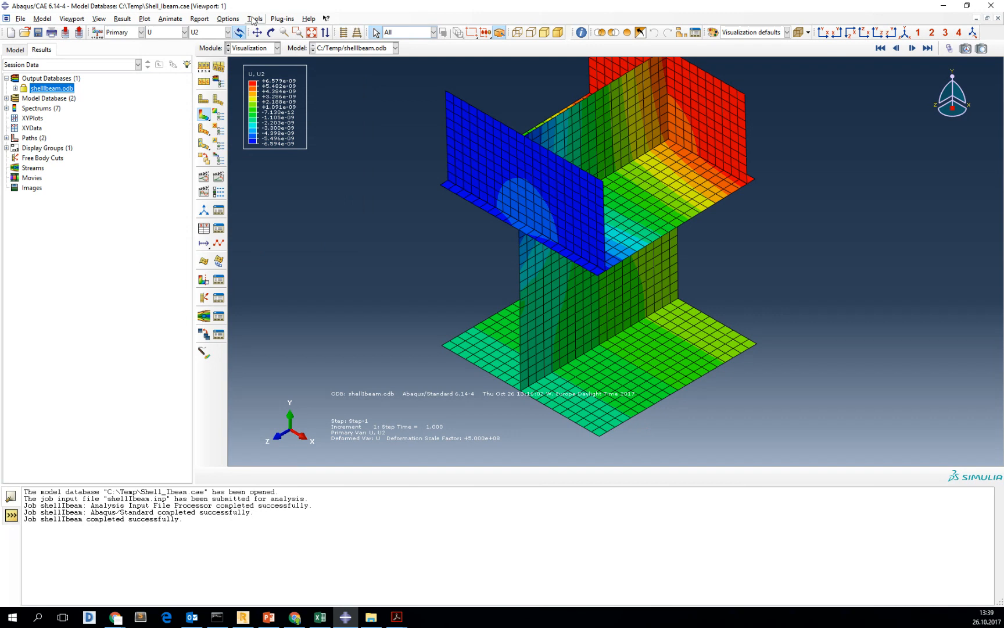
# - Create node-list path Path-3 through nodes along the red upper flange edge
pyautogui.click(254, 19)
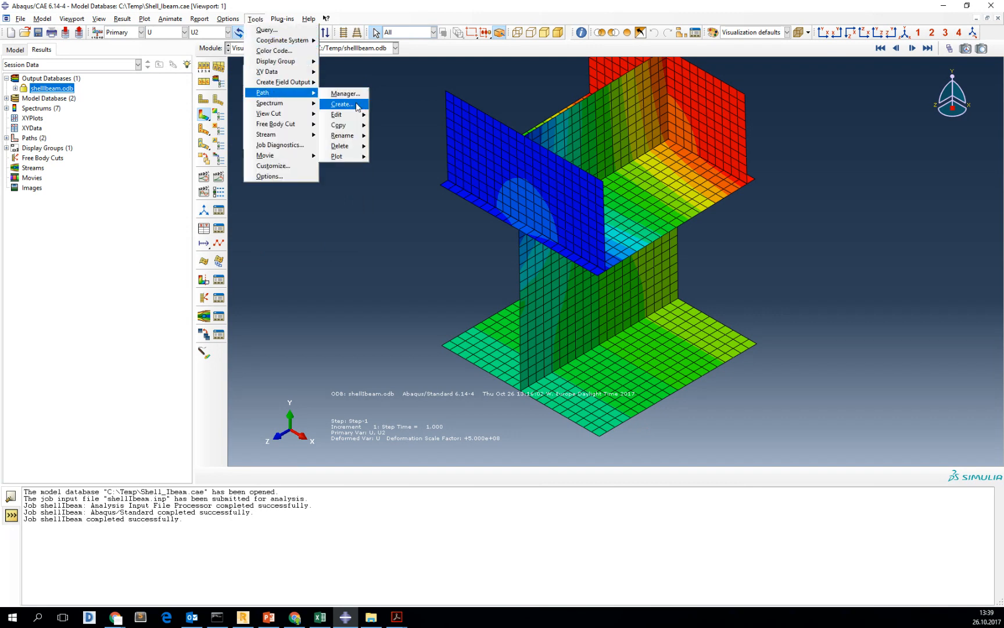
pyautogui.click(342, 104)
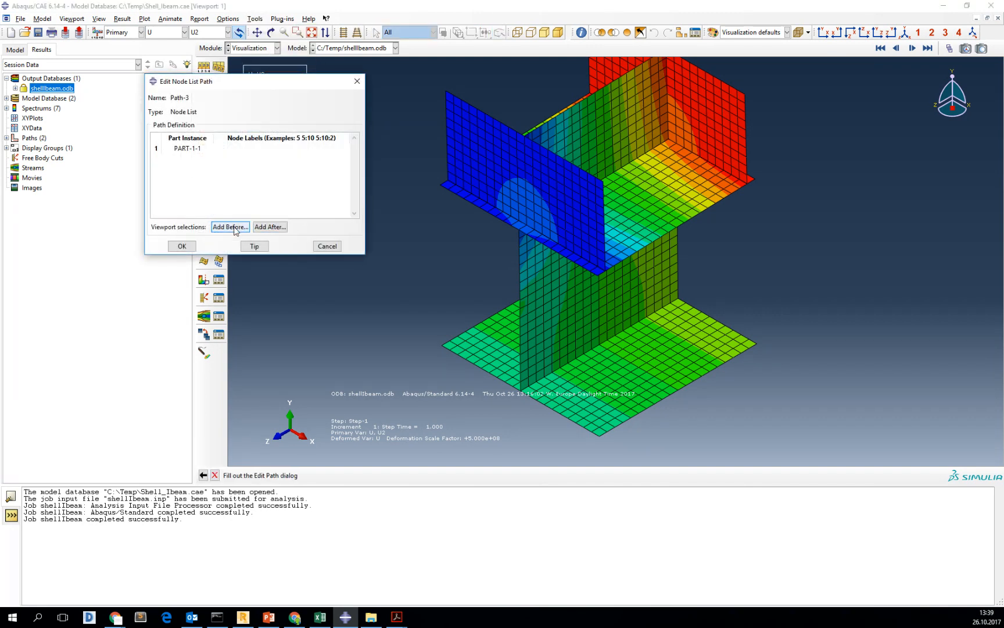
pyautogui.click(231, 226)
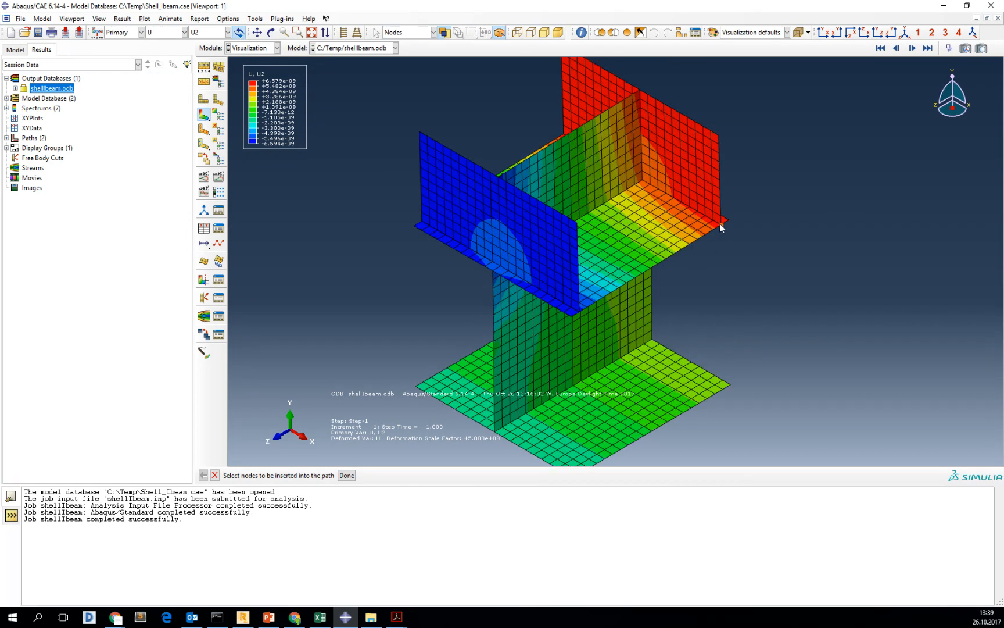
pyautogui.click(721, 223)
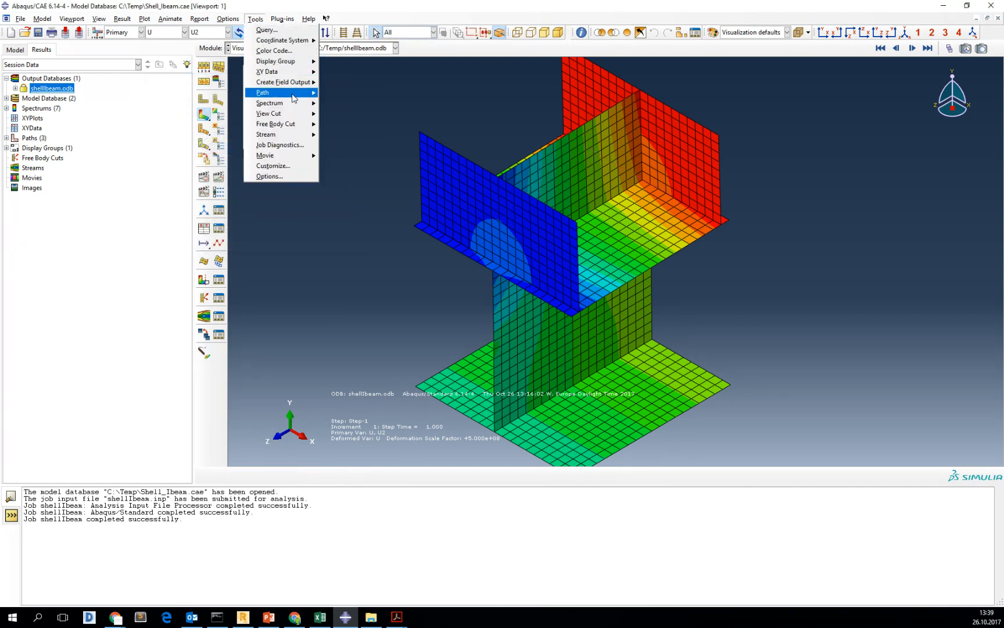
# - Create node-list path Path-4 defined by nodes 188 and 196 across the lower flange
pyautogui.click(262, 92)
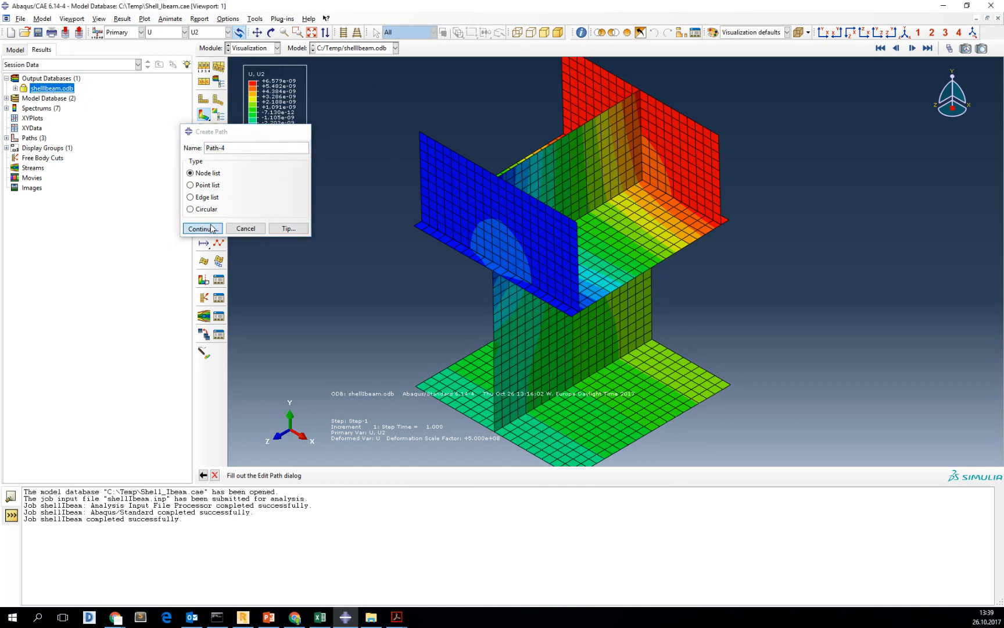
pyautogui.click(200, 229)
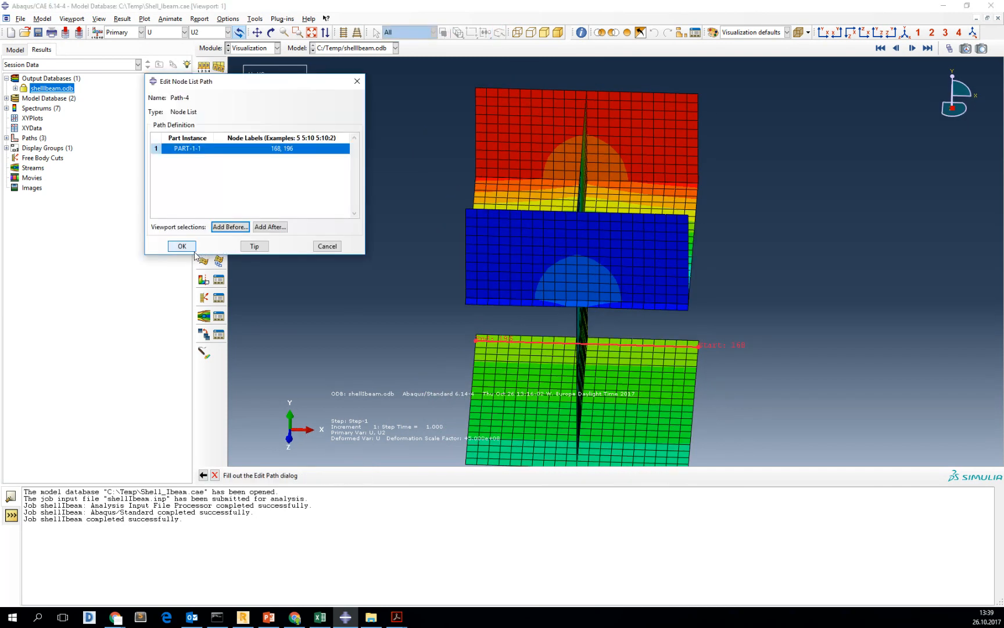
pyautogui.click(182, 246)
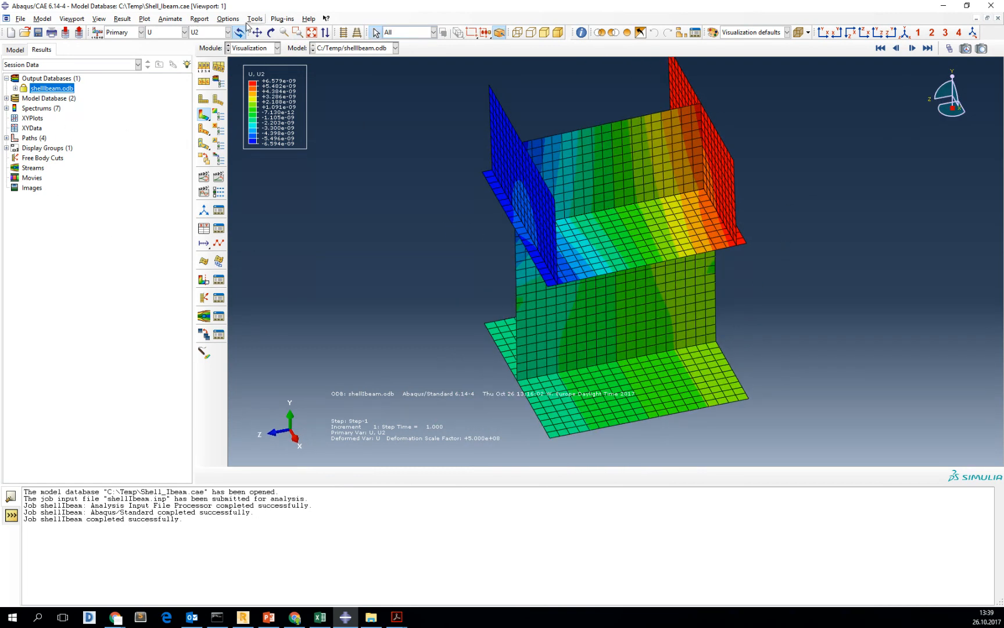
# - Create node-list path Path-5 through nodes along the lower web edge
pyautogui.click(254, 18)
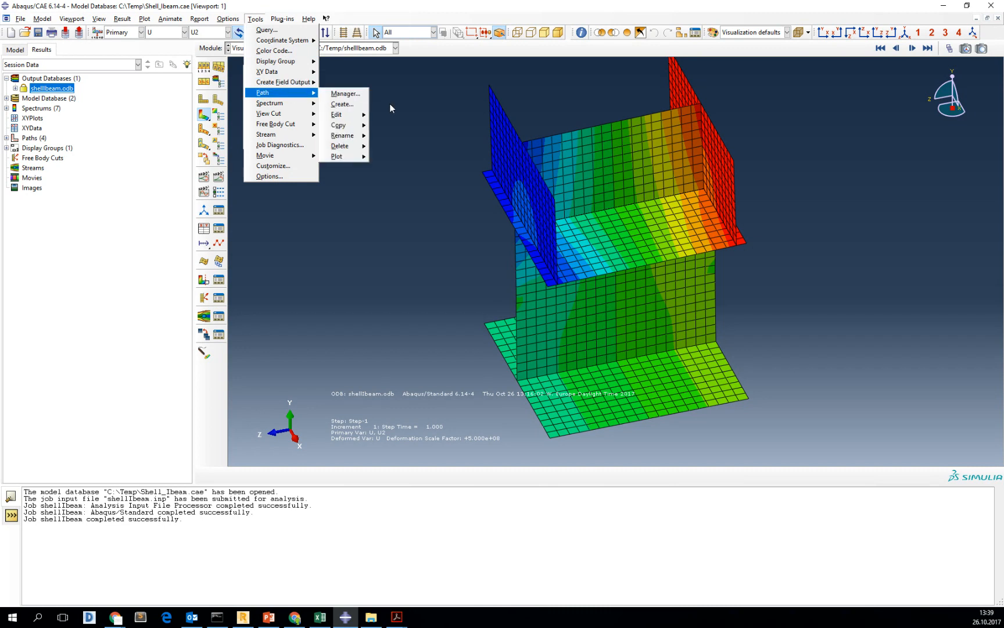
pyautogui.click(342, 104)
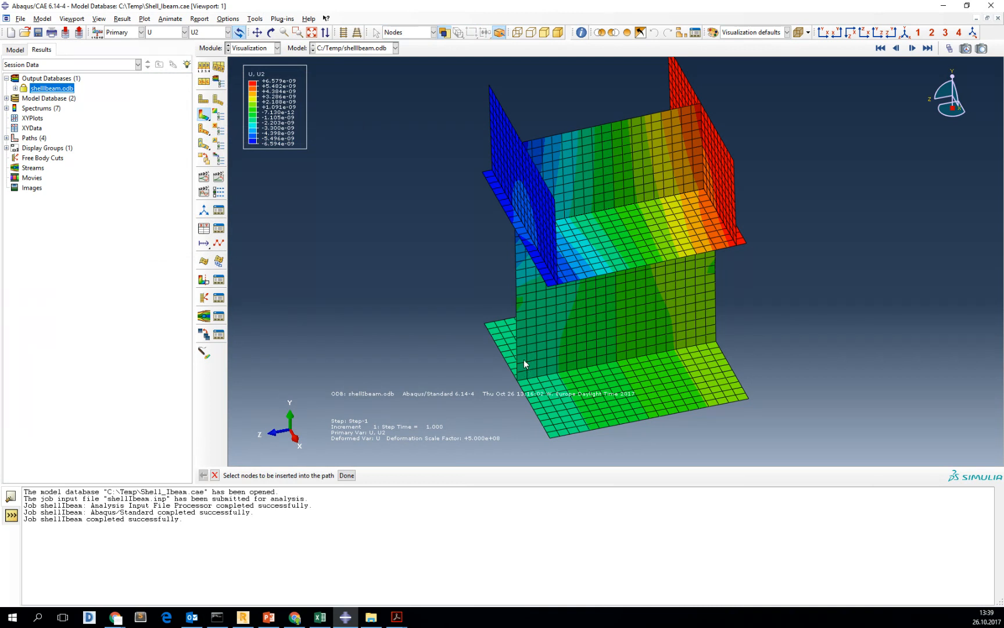
pyautogui.moveTo(526, 334)
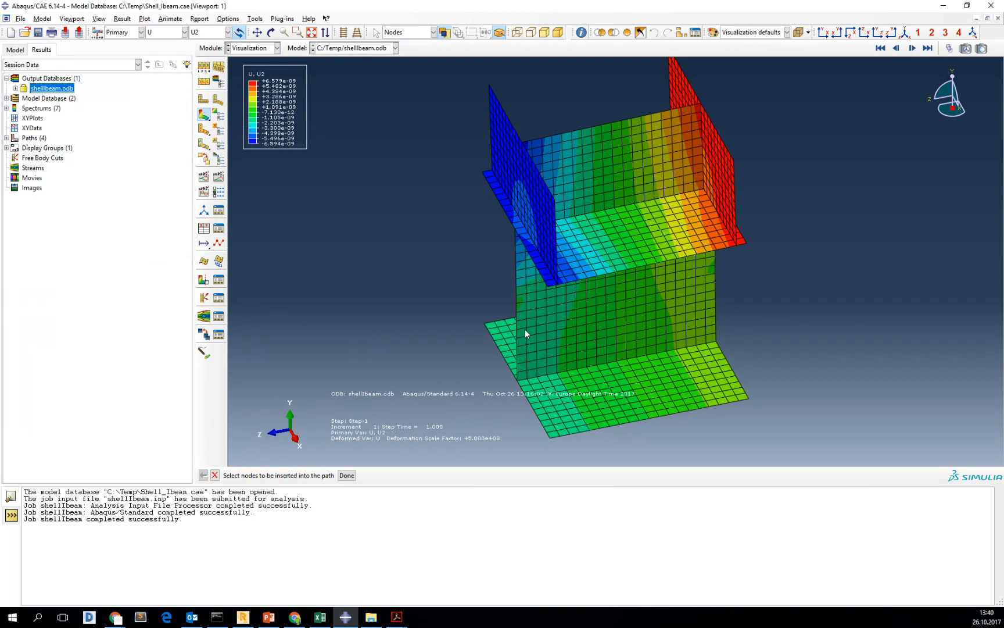
pyautogui.click(513, 302)
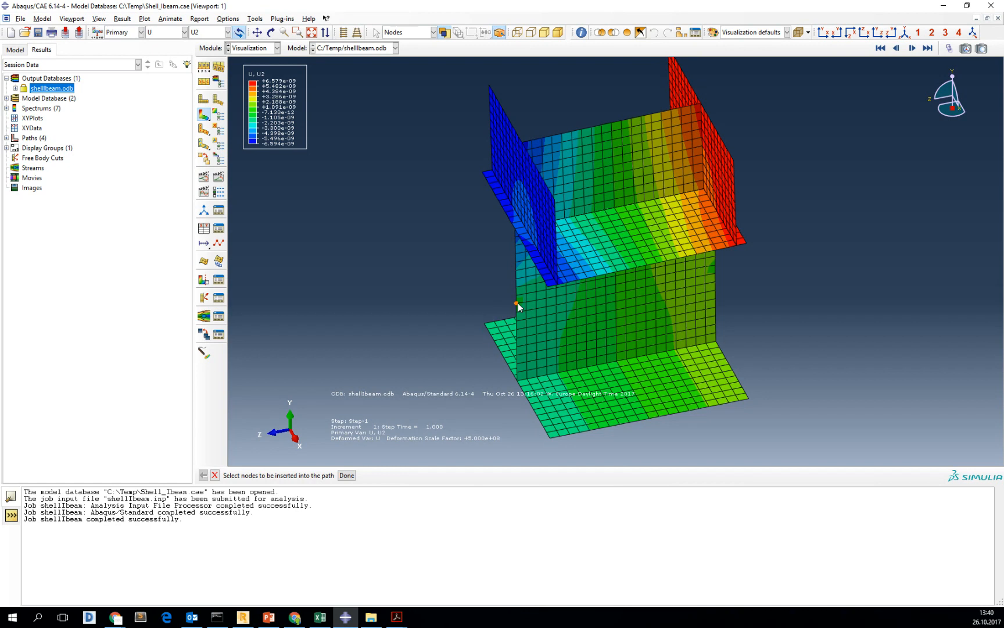
pyautogui.click(514, 302)
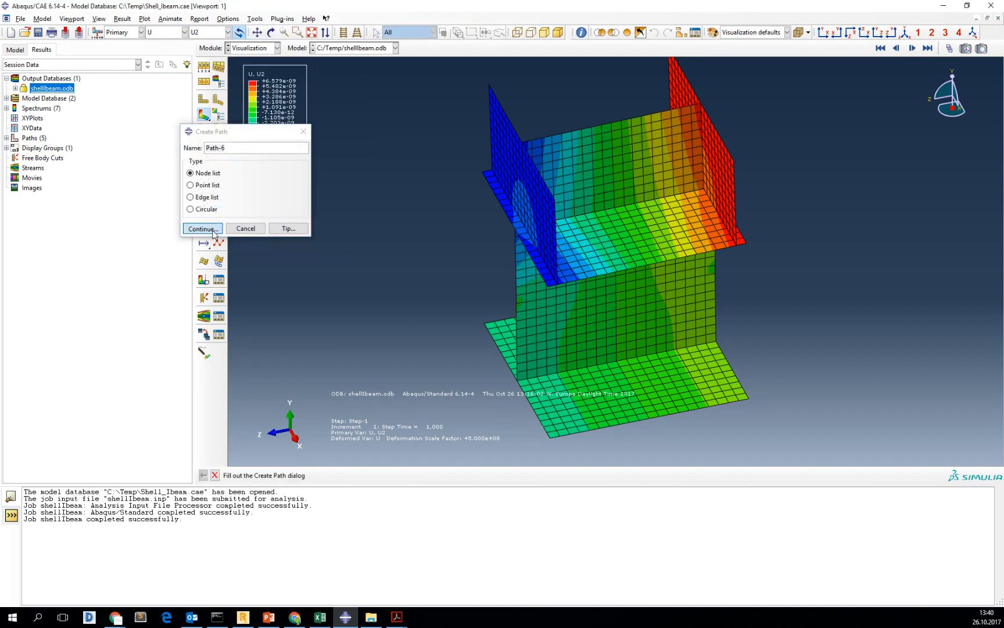
# - Accept Path-6 as a node-list path and begin picking its nodes
pyautogui.click(203, 229)
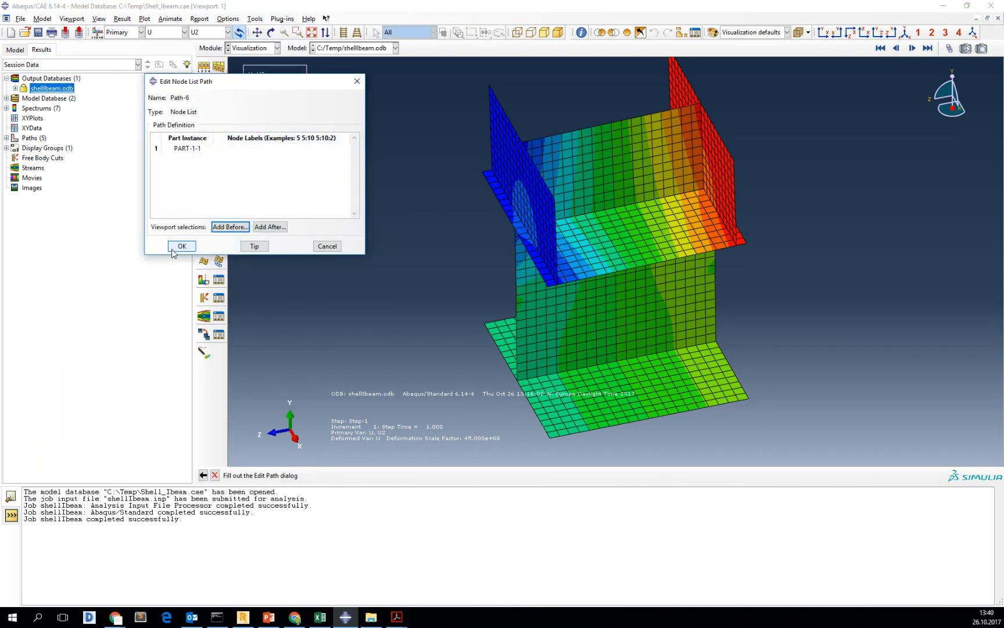
pyautogui.click(230, 227)
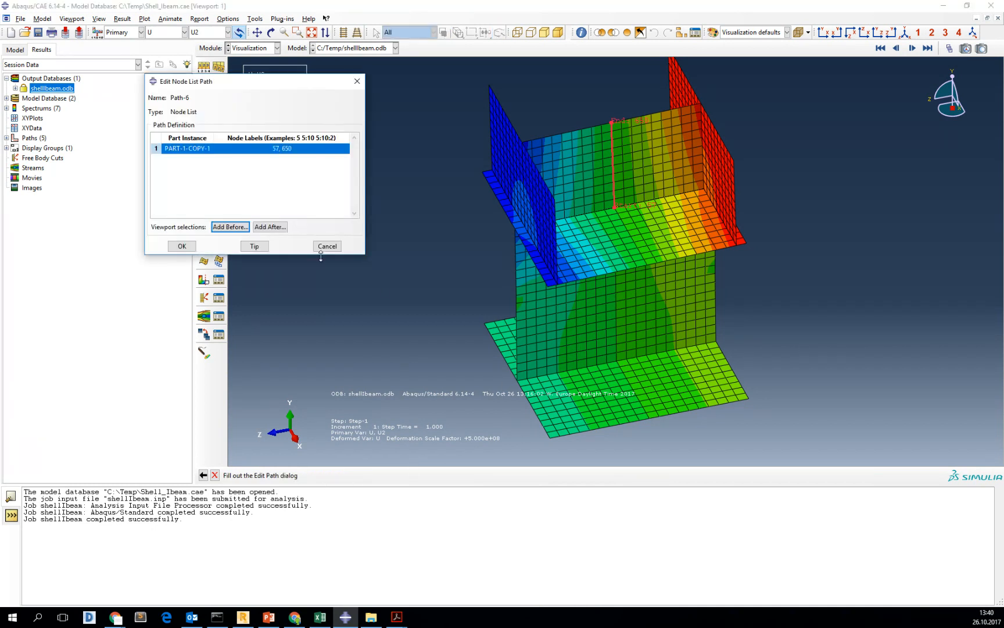
# - Save Path-6 running from node 57 to node 650 on the web instance
pyautogui.click(181, 246)
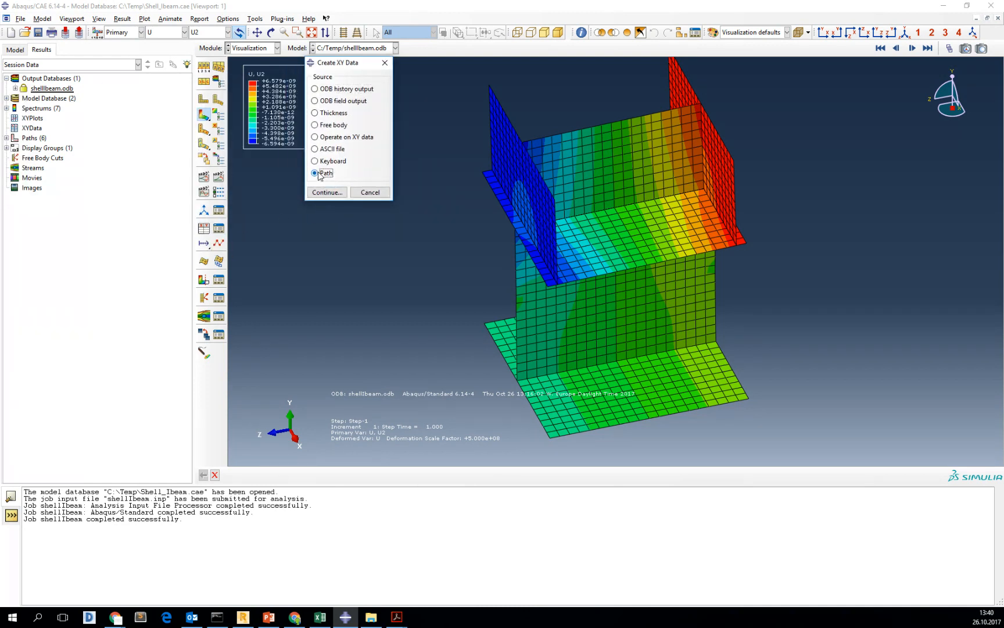
# - Extract XY data along Path-1 at 10 uniform intervals and save it as U2_path1
pyautogui.click(325, 192)
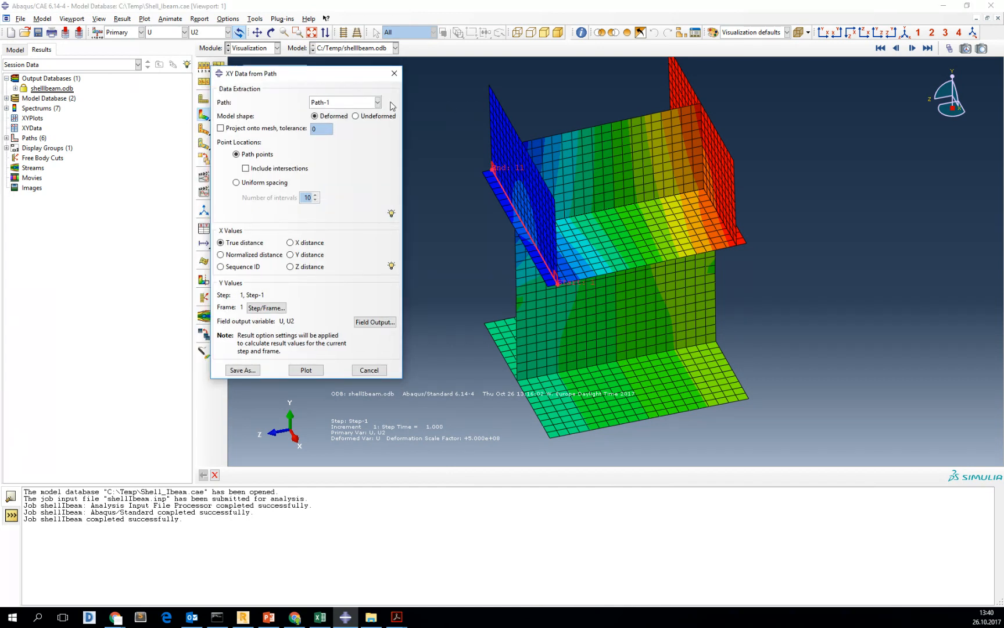
pyautogui.moveTo(517, 276)
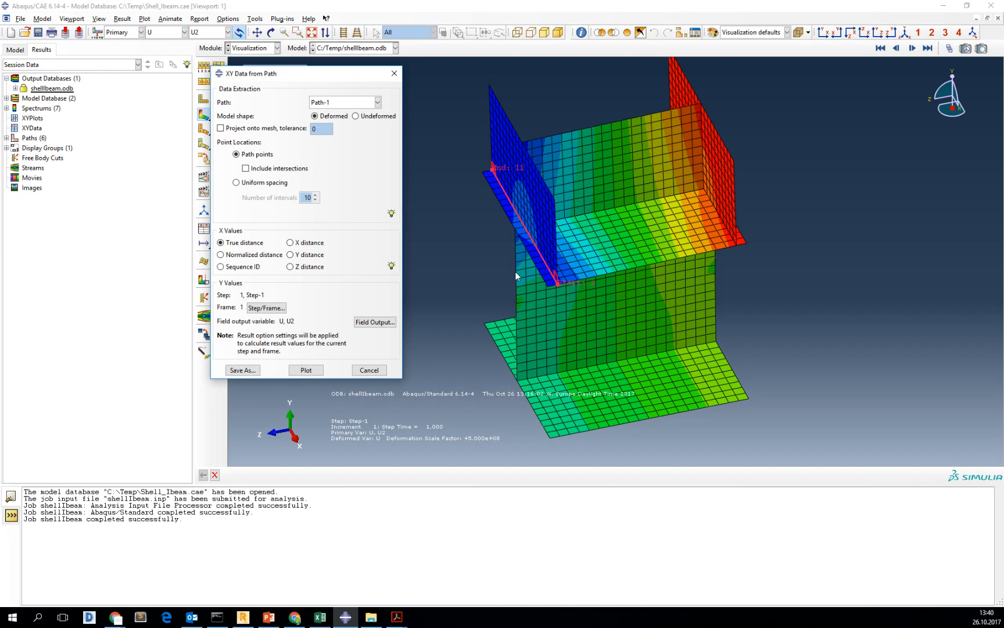
pyautogui.click(236, 183)
pyautogui.write('9')
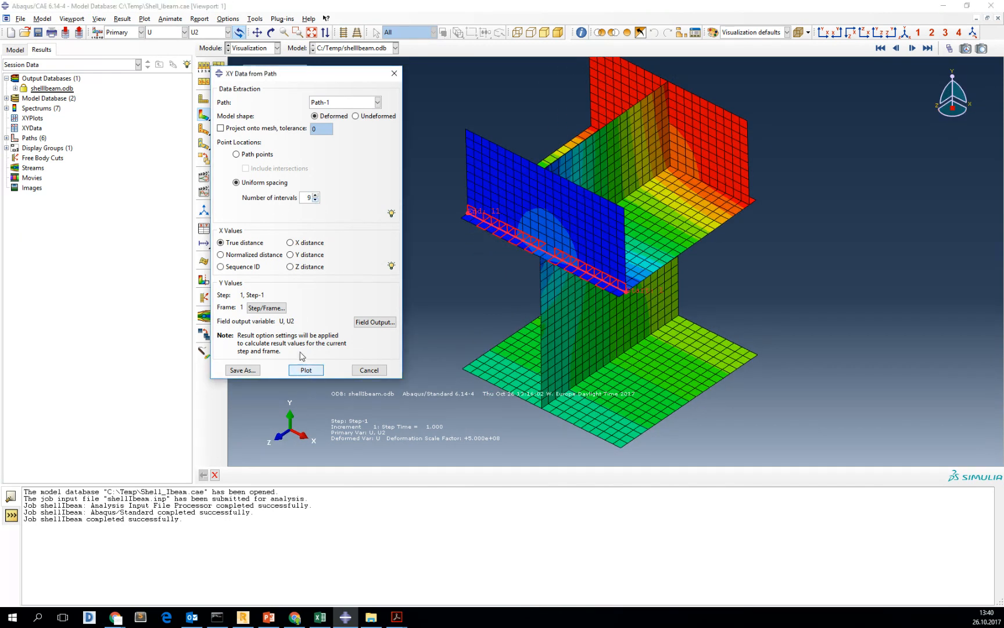
pyautogui.click(316, 196)
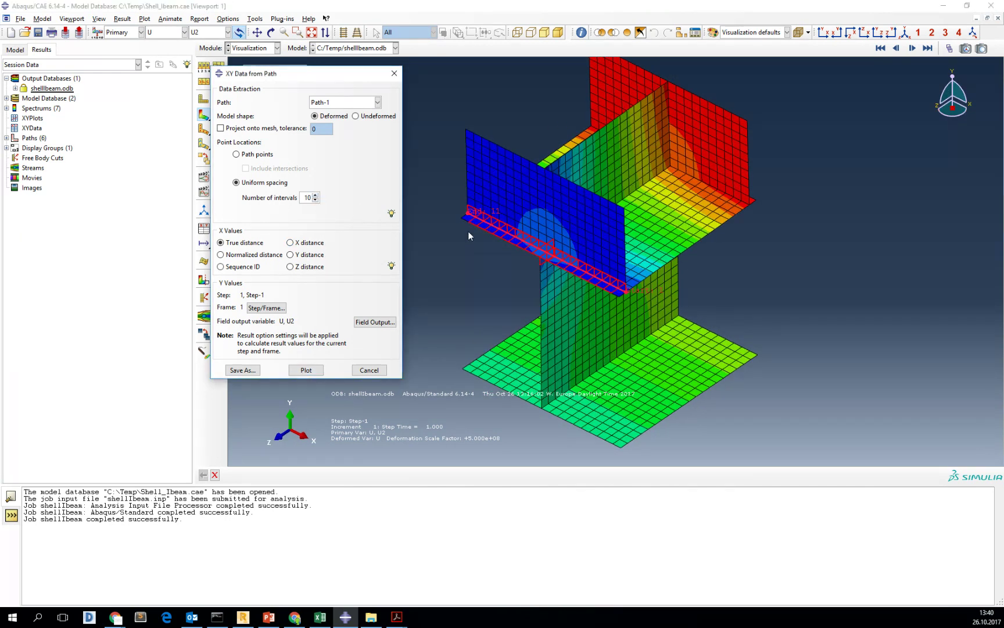
pyautogui.click(242, 370)
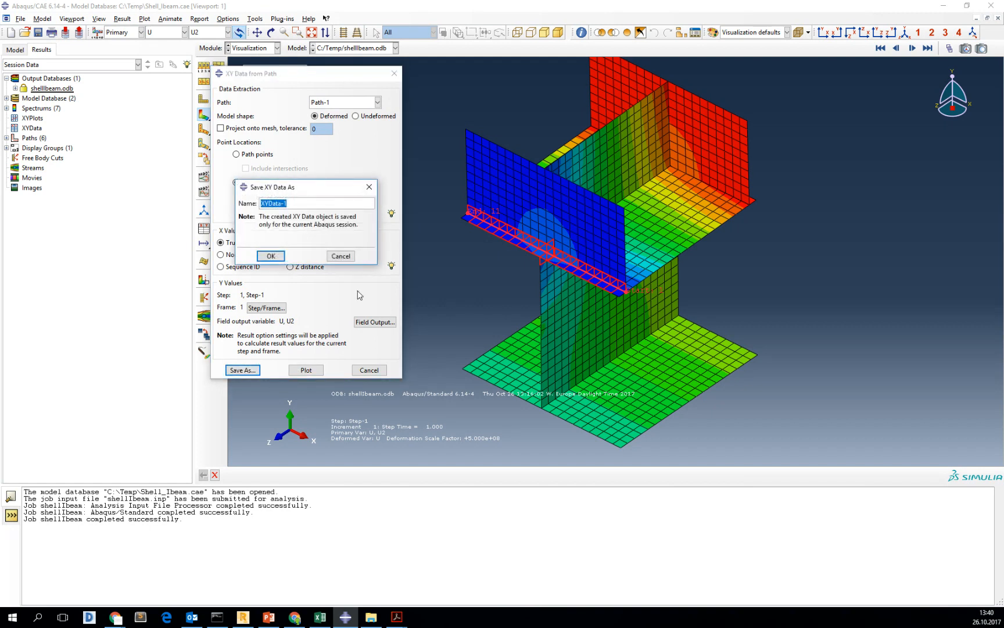
pyautogui.write('U2_pa')
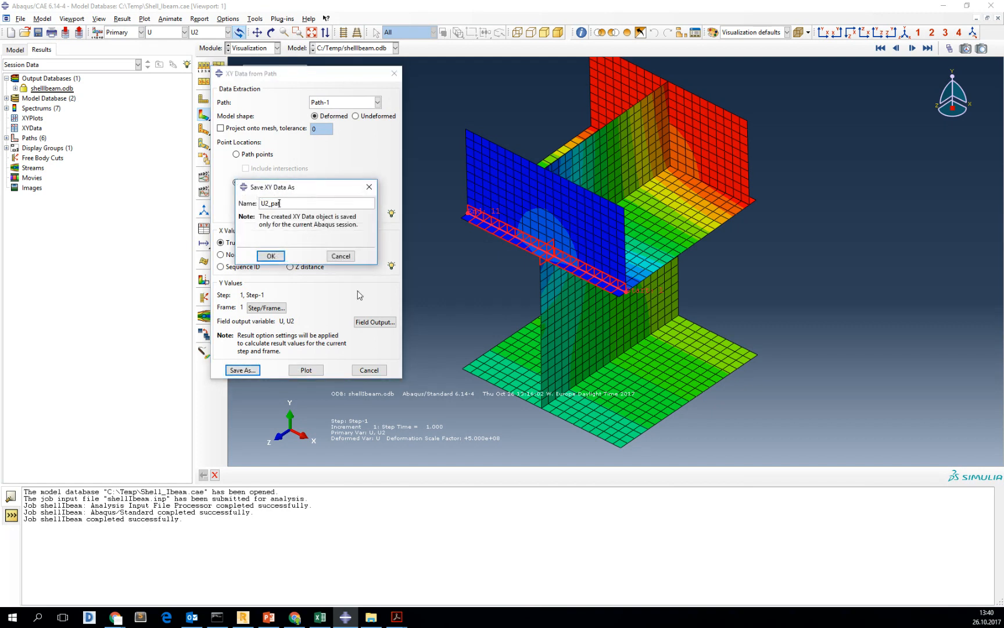
pyautogui.click(271, 256)
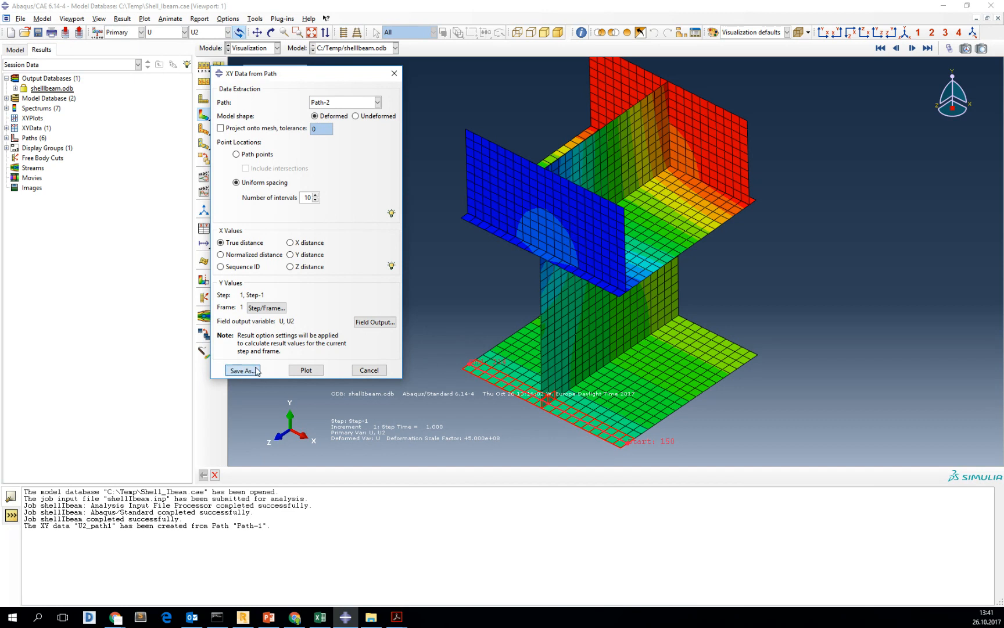
# - Save the U2 data extracted from Paths 2, 3 and 4 as U2_path2, U2_path3 and U2_path4
pyautogui.click(241, 370)
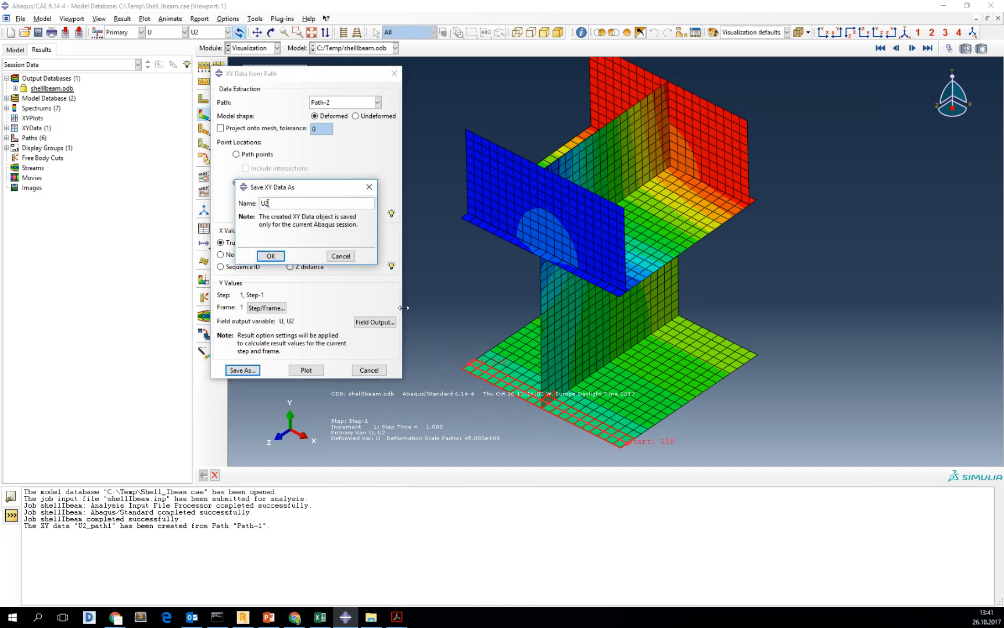
pyautogui.click(271, 256)
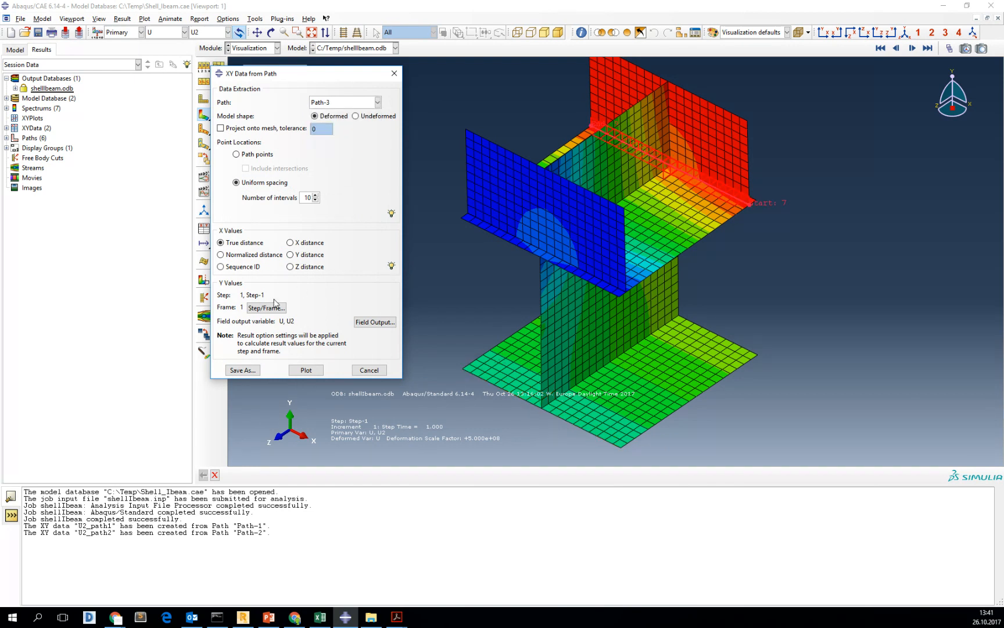
pyautogui.click(242, 370)
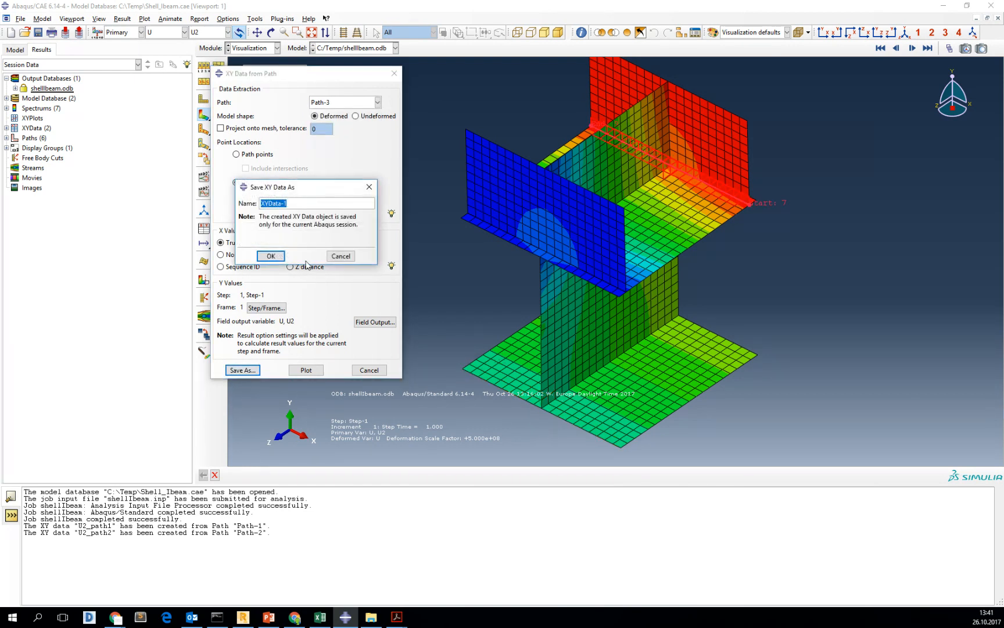
pyautogui.write('U2')
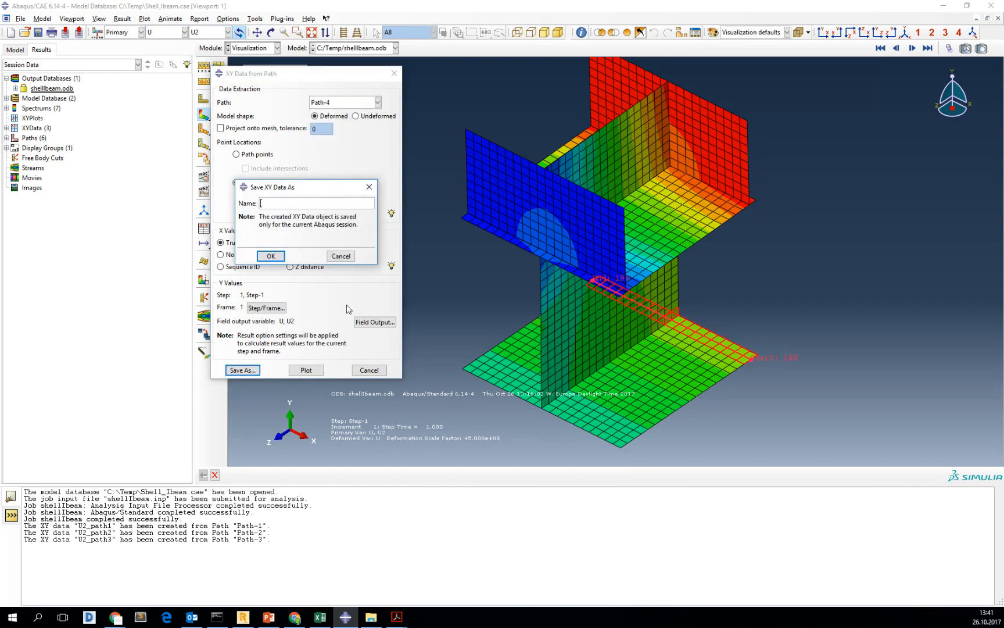
pyautogui.write('U2_path4')
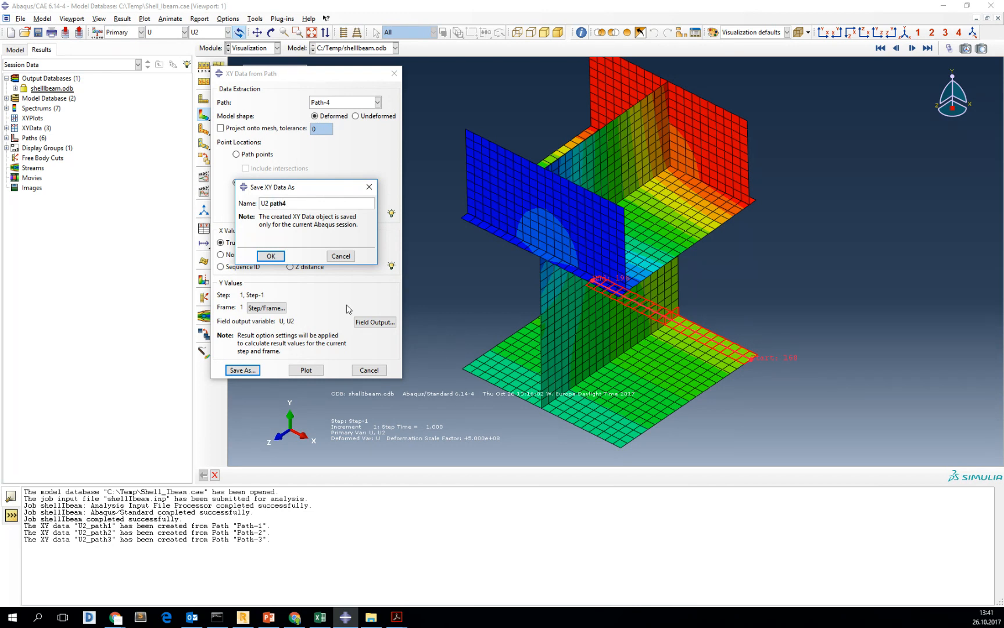
pyautogui.click(271, 255)
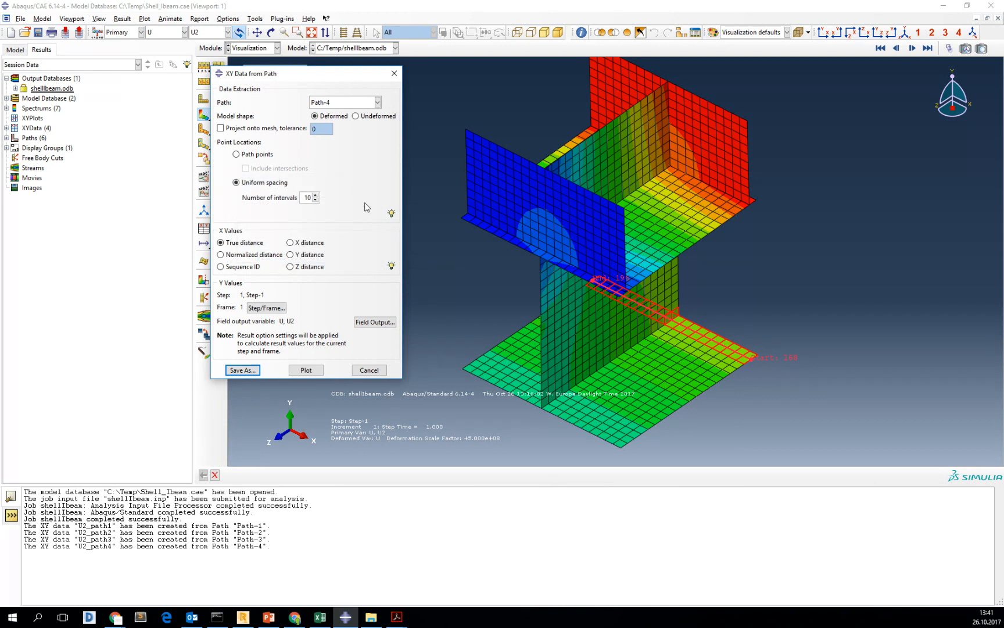
# - Choose Path-5 for extraction and keep the number of uniform intervals at 10
pyautogui.click(376, 103)
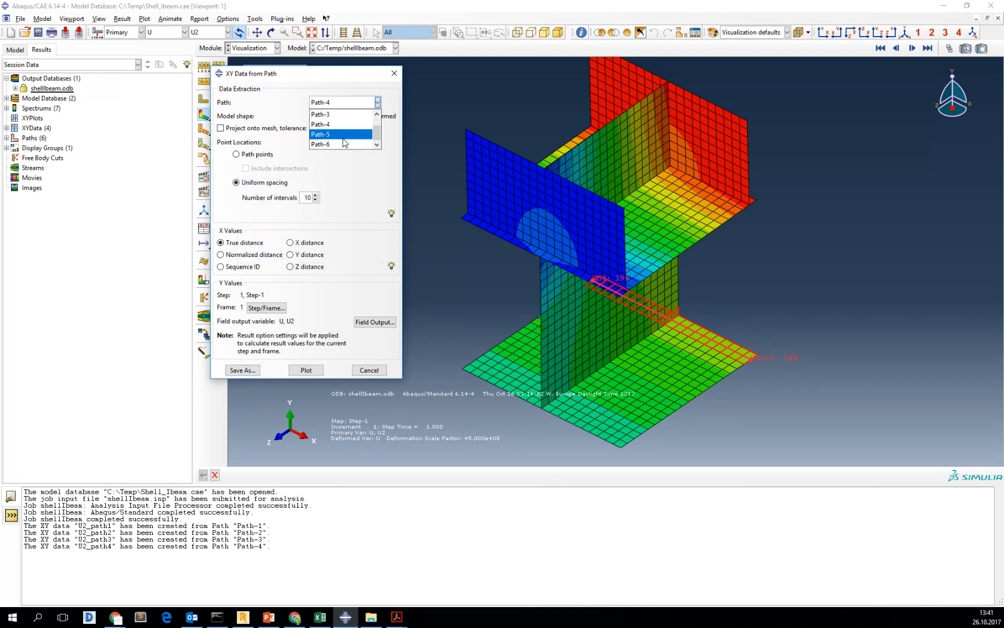
pyautogui.click(341, 134)
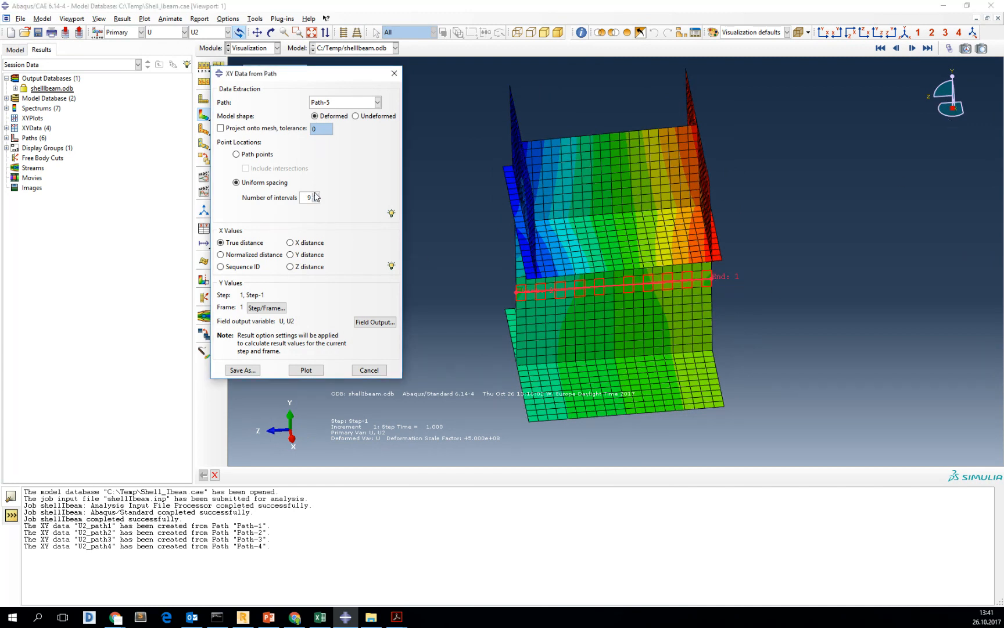
pyautogui.click(316, 195)
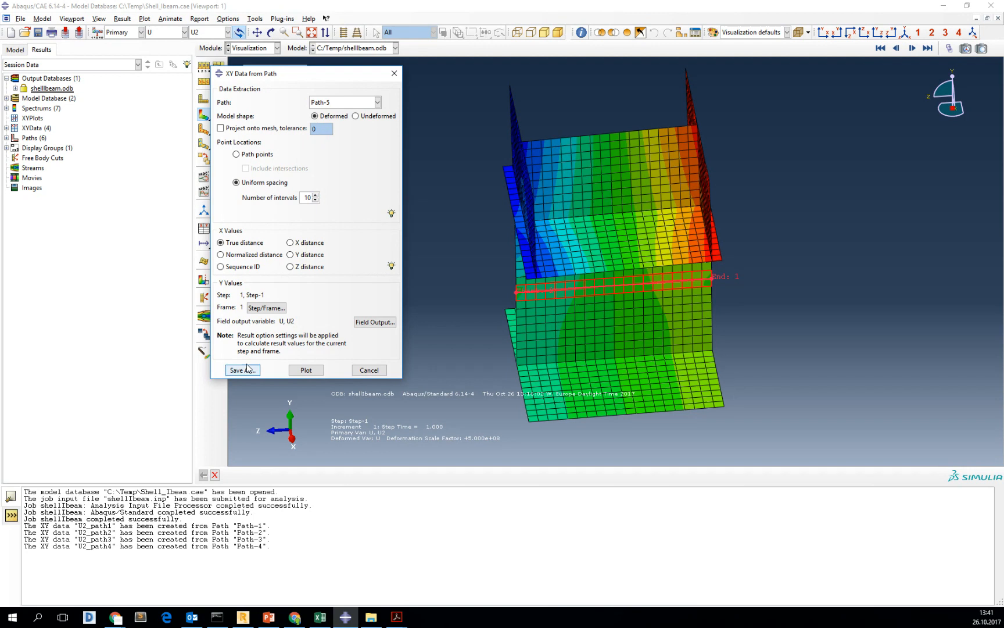
pyautogui.click(316, 194)
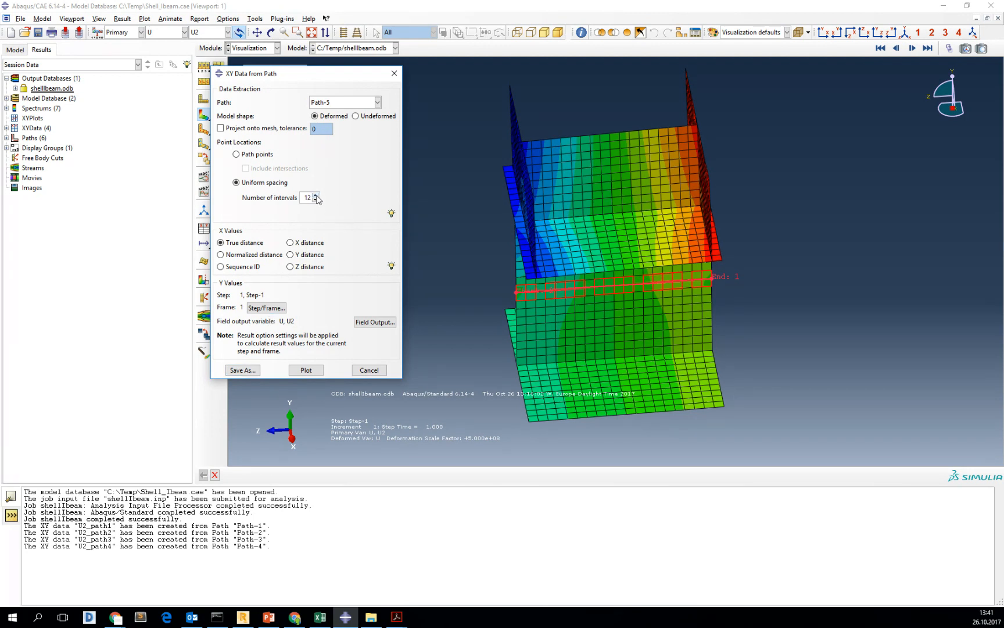
pyautogui.click(317, 201)
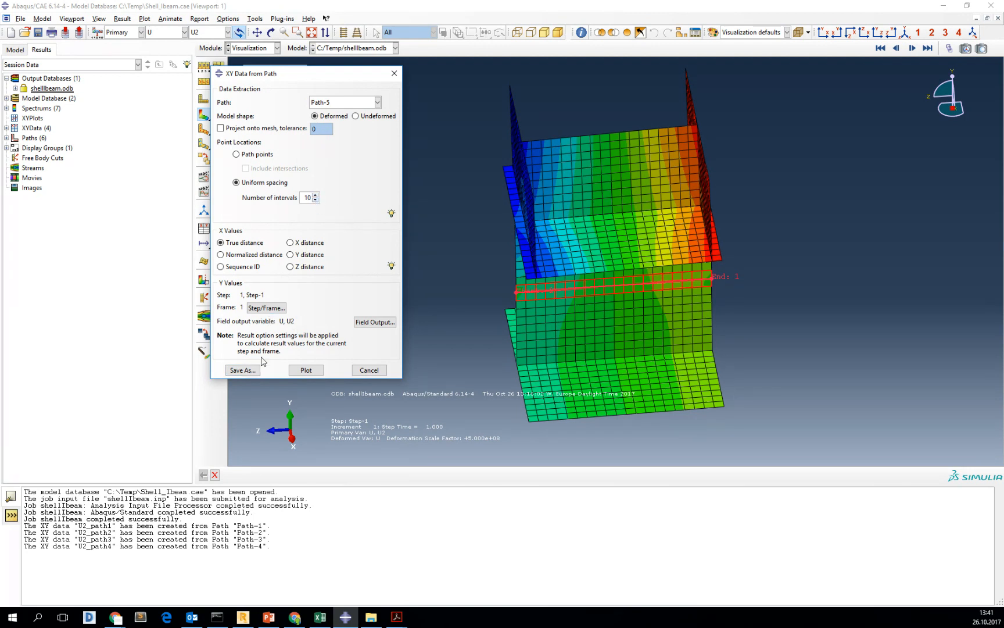
# - Save the extracted Path-5 U2 data as XY data set U2_path5
pyautogui.click(242, 370)
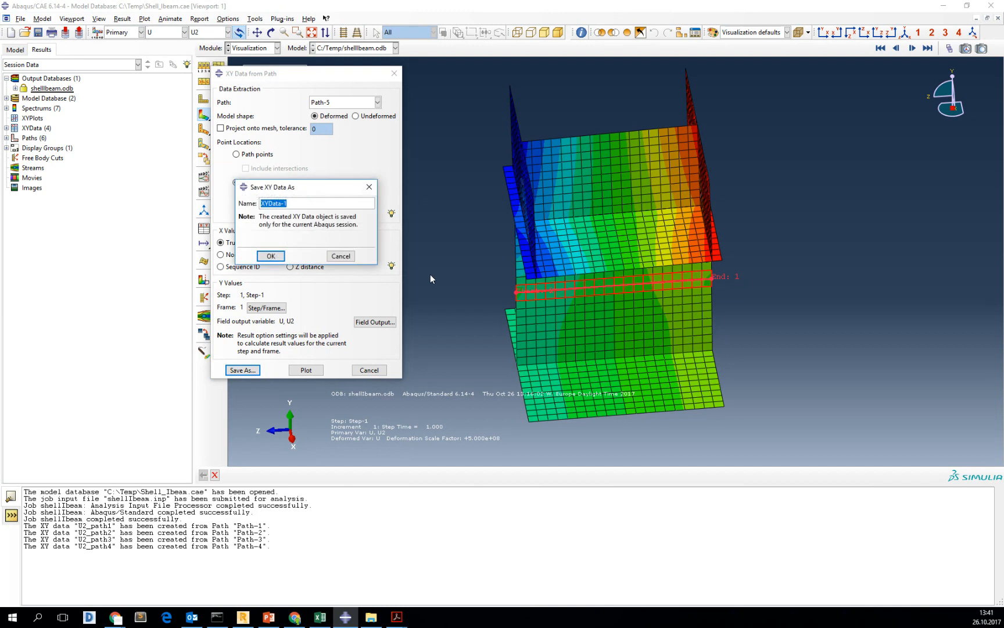
pyautogui.write('U2_path5')
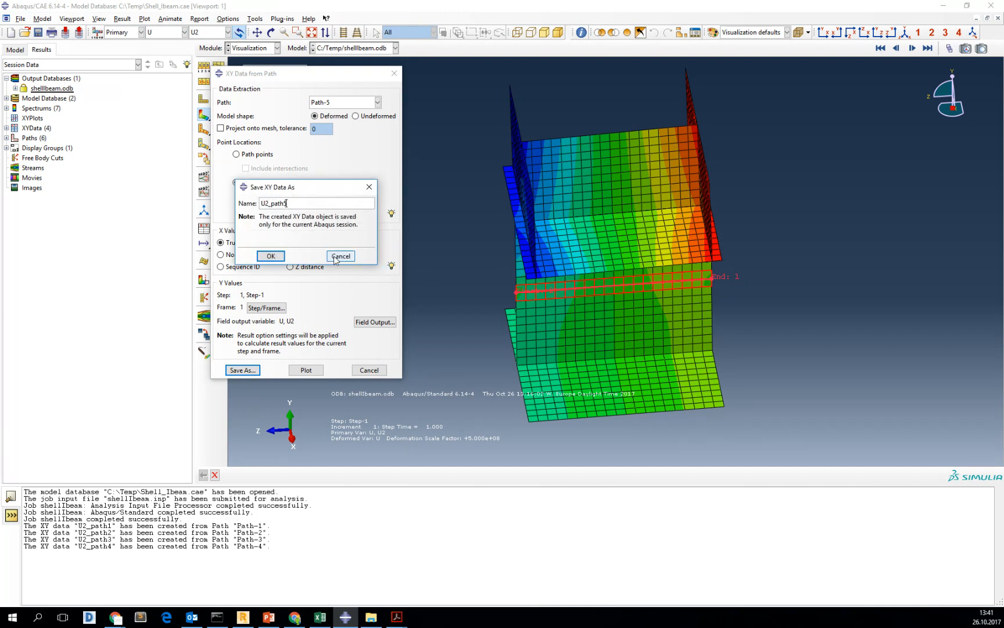
pyautogui.click(271, 255)
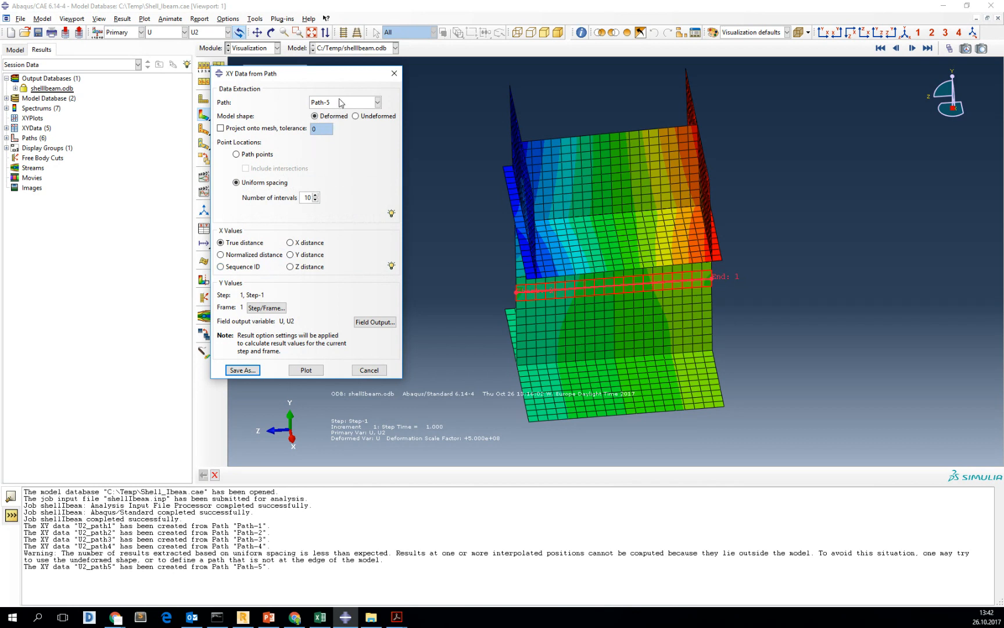
# - Switch the extraction to Path-6 with field output component U3
pyautogui.click(376, 102)
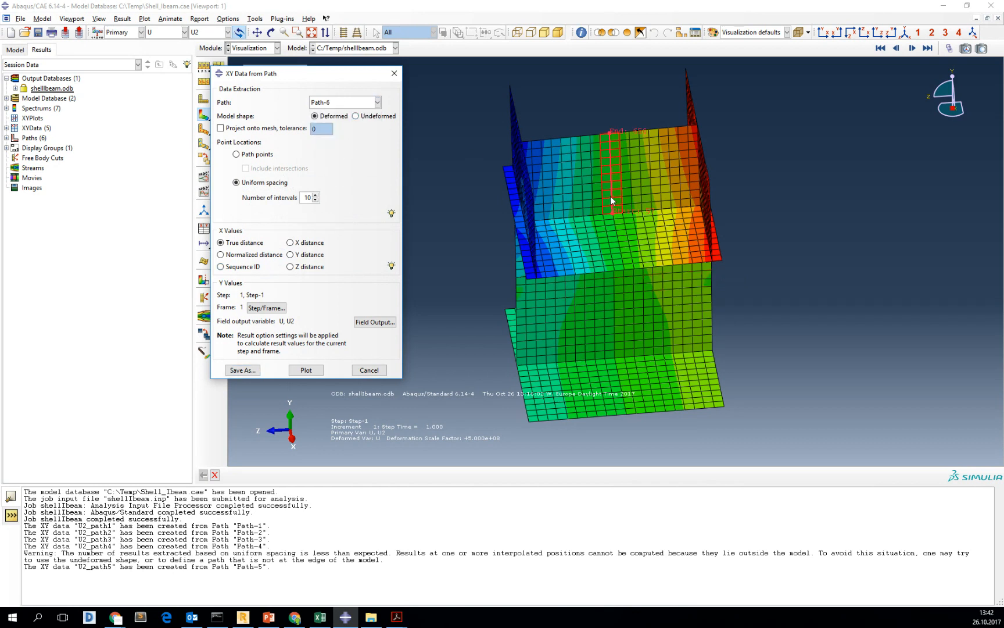
pyautogui.moveTo(618, 139)
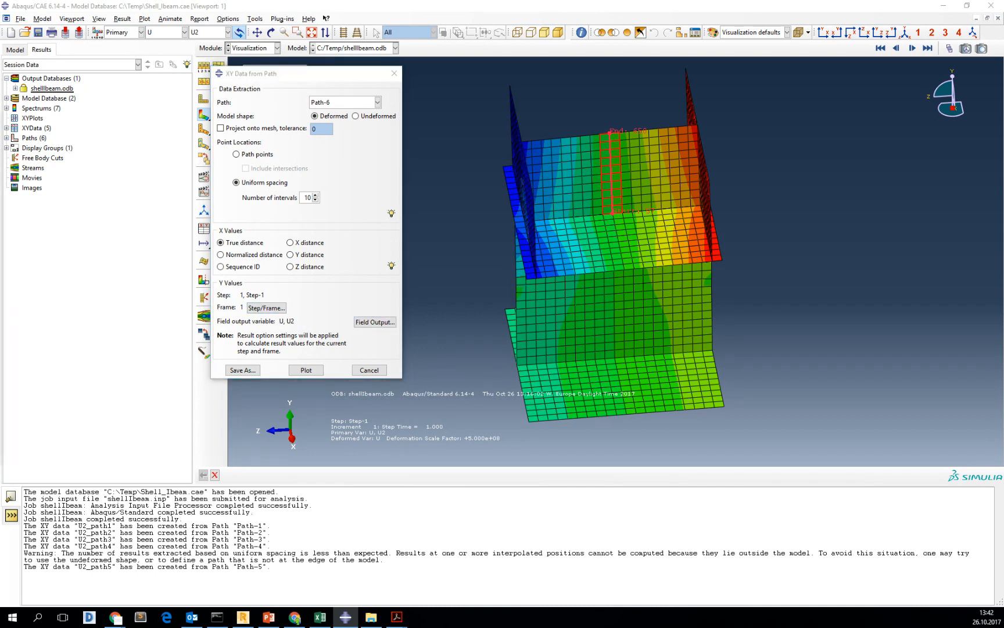
pyautogui.click(374, 322)
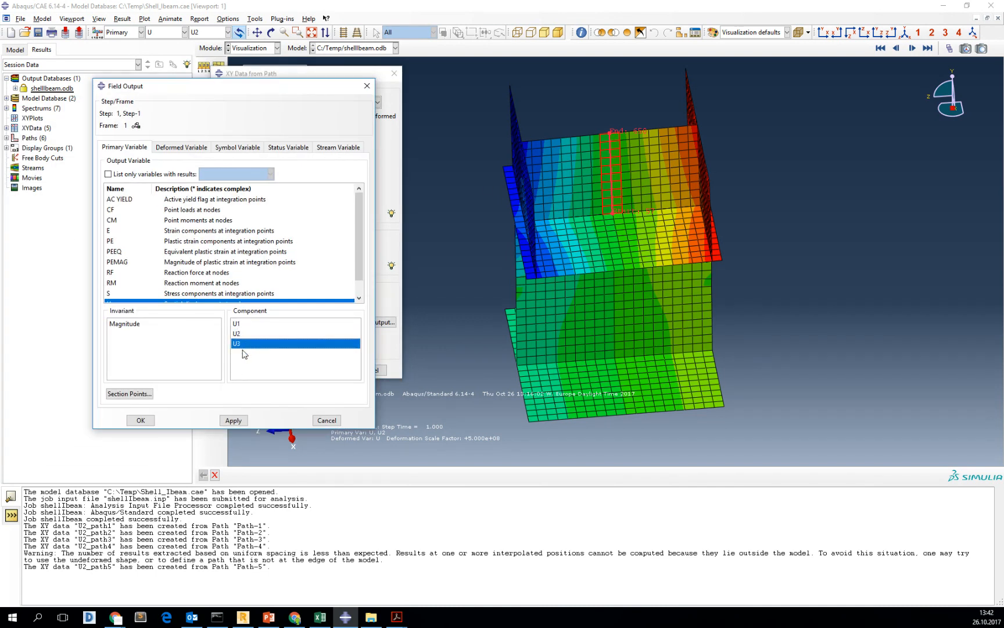
pyautogui.click(141, 420)
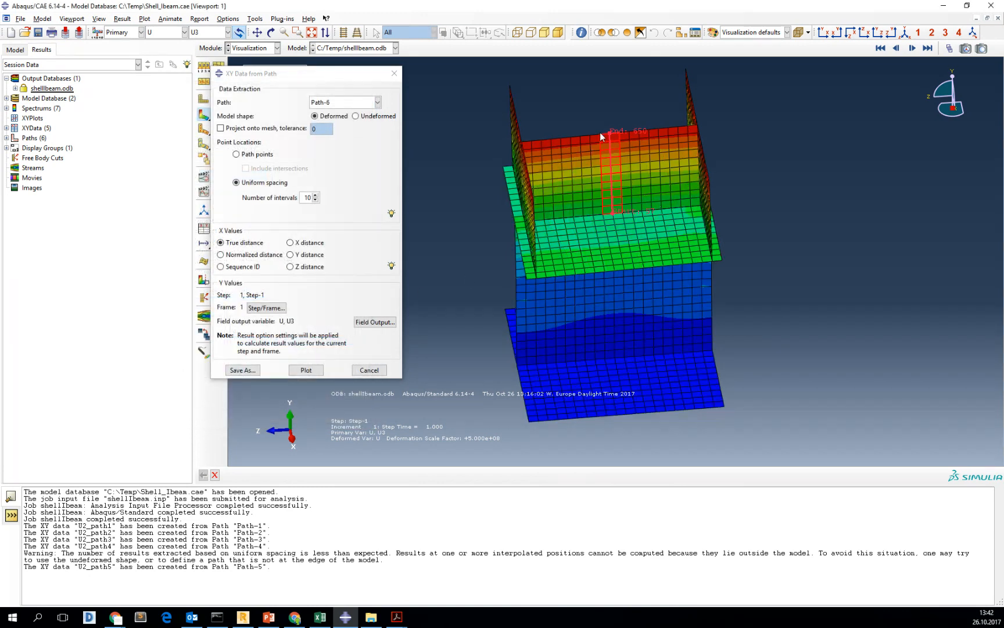
# - Save the Path-6 data as XY data set U3_path6 and close the extraction dialog
pyautogui.click(242, 370)
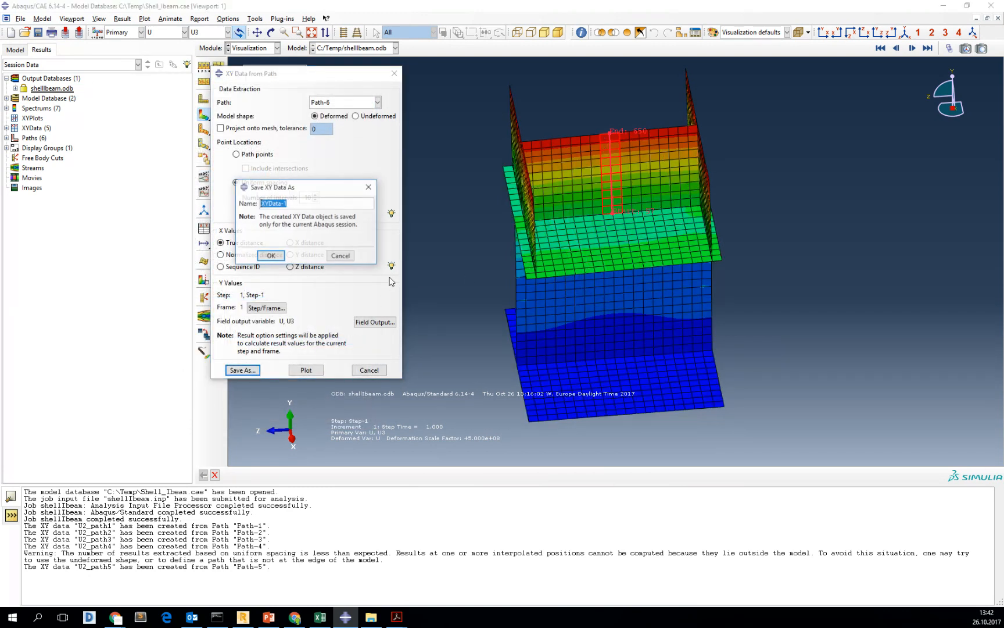
pyautogui.write('U3_pa')
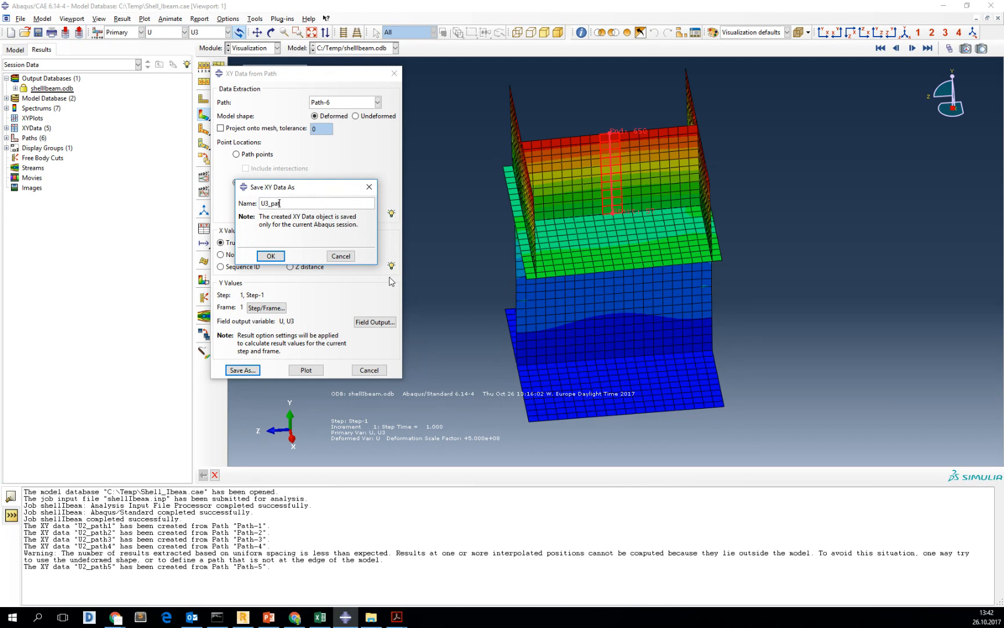
pyautogui.click(271, 256)
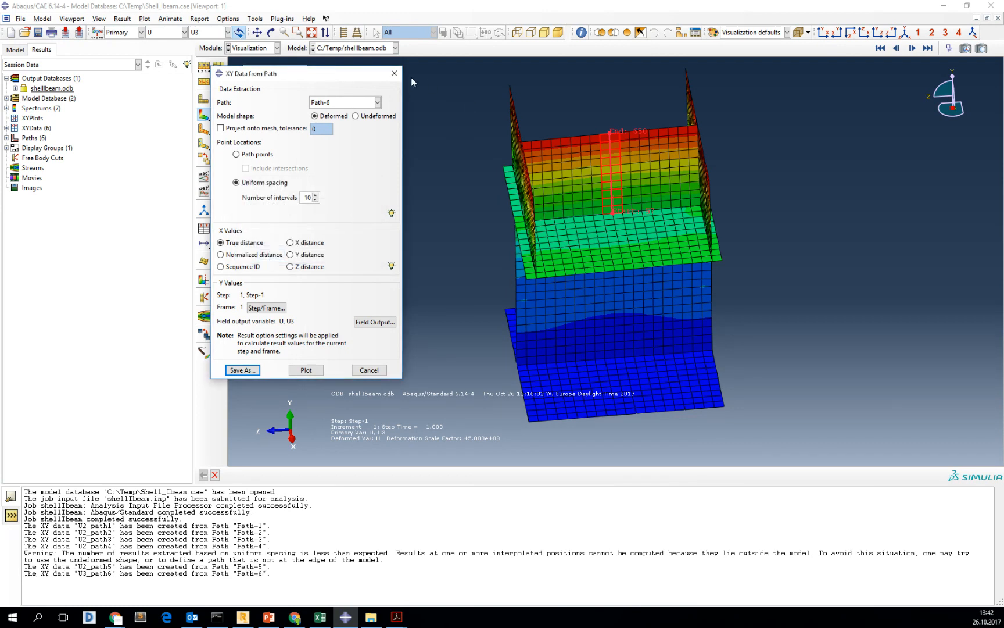
pyautogui.click(369, 369)
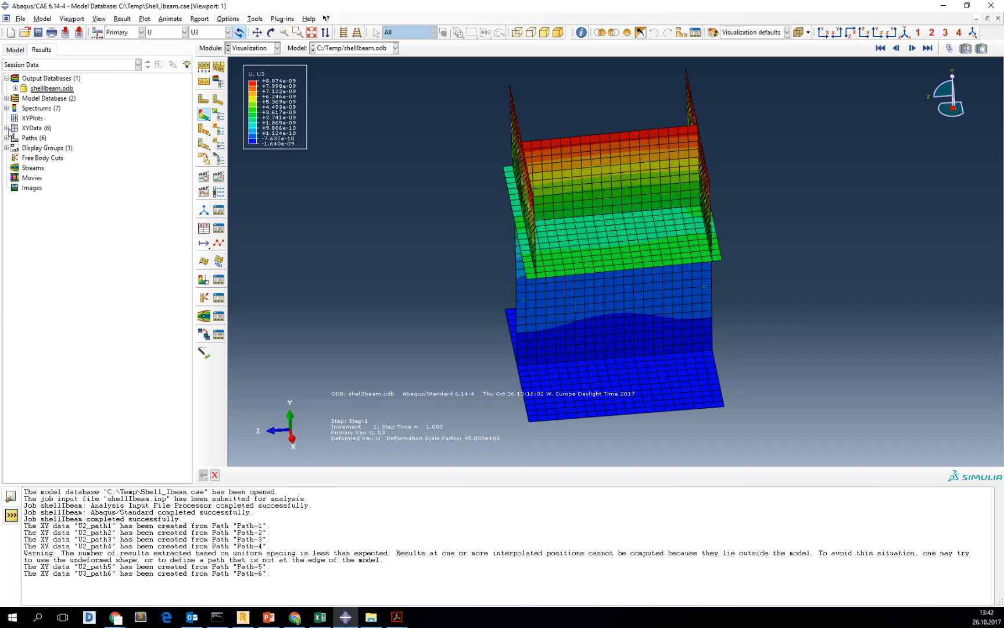
# - Select all six XY data sets U2_path1–U3_path6 in the Results tree and plot them together
pyautogui.click(6, 128)
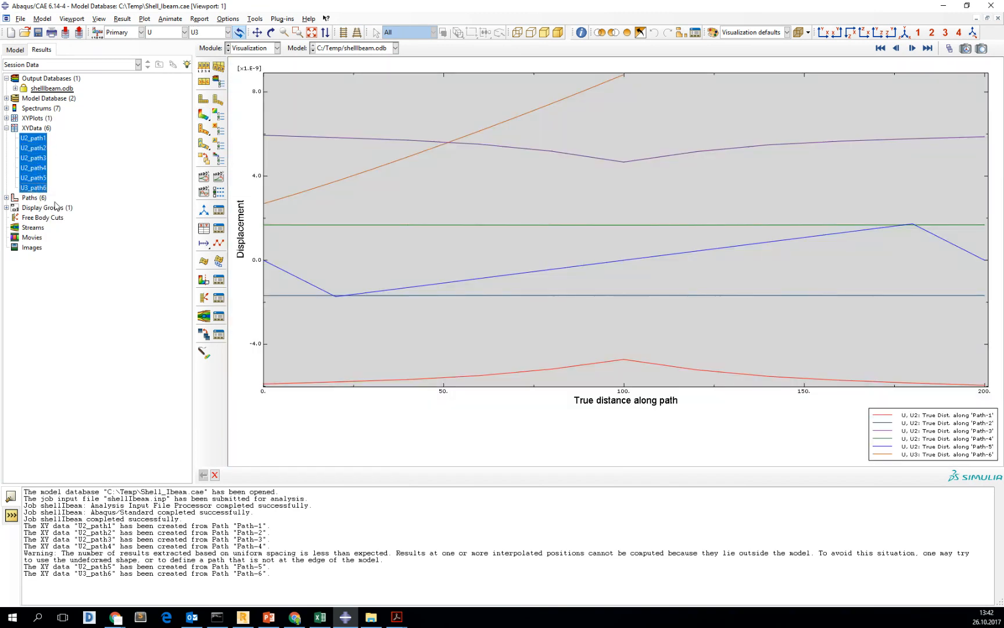
pyautogui.moveTo(52, 196)
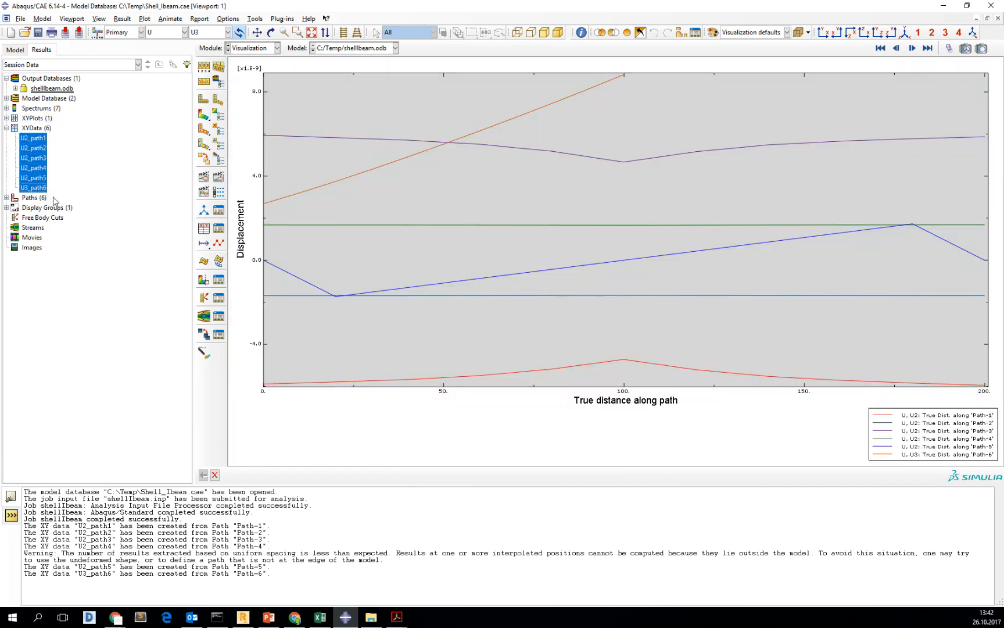
pyautogui.rightClick(33, 139)
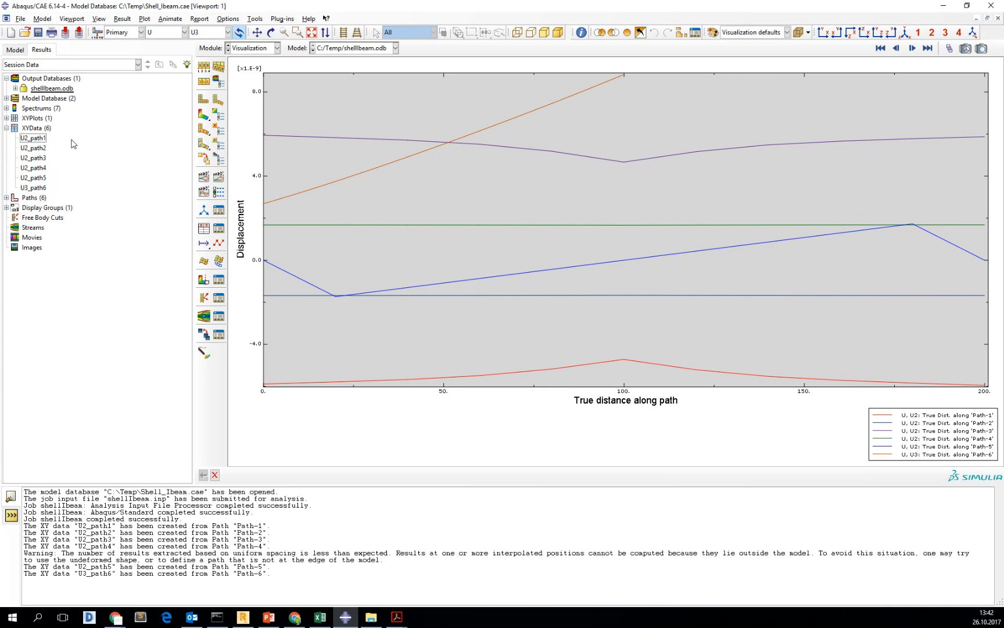
pyautogui.moveTo(43, 138)
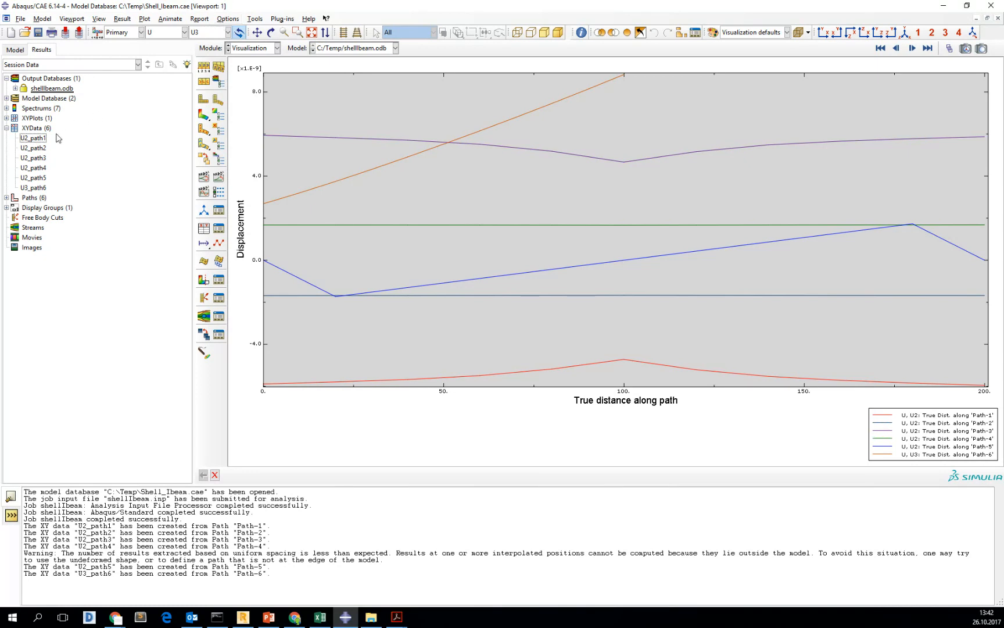
pyautogui.click(32, 187)
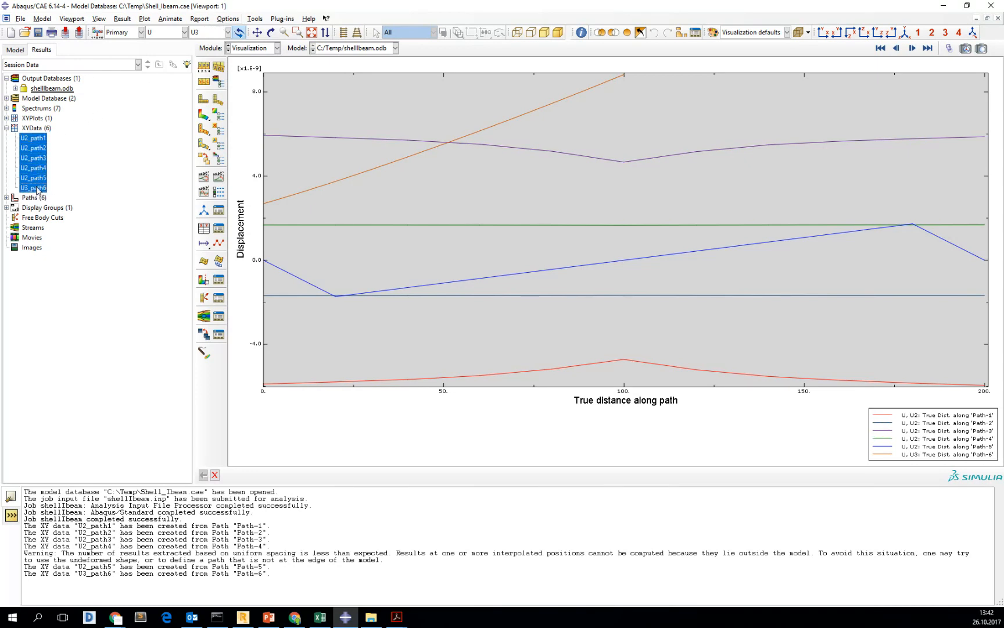
pyautogui.moveTo(39, 191)
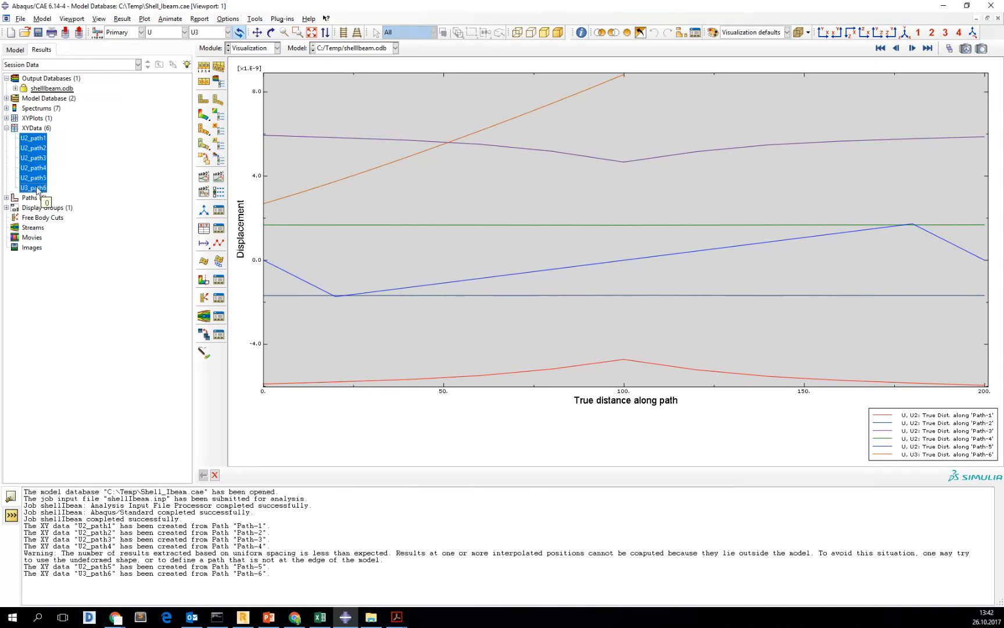
pyautogui.click(31, 138)
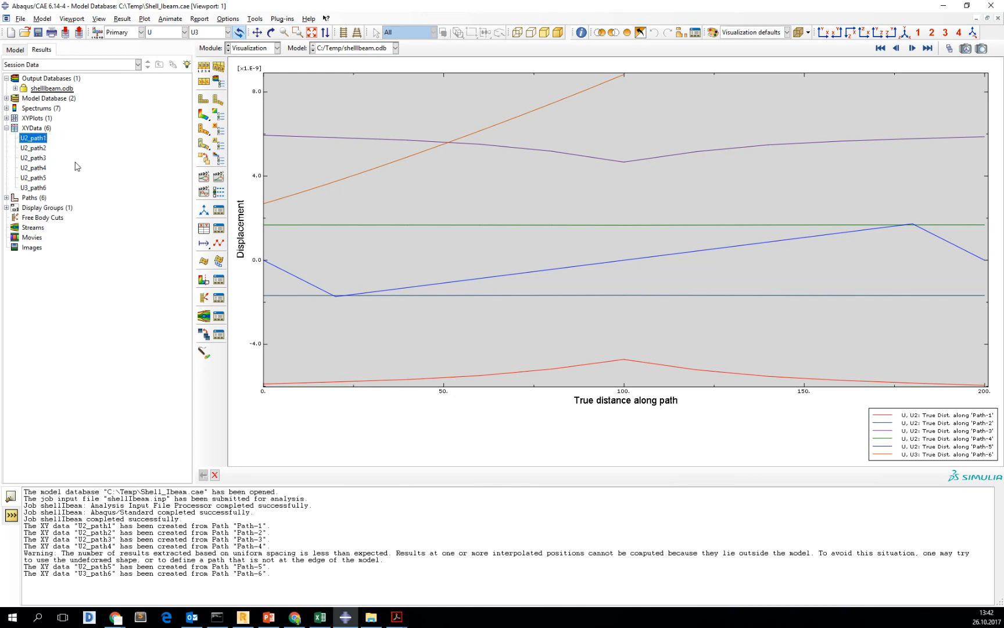